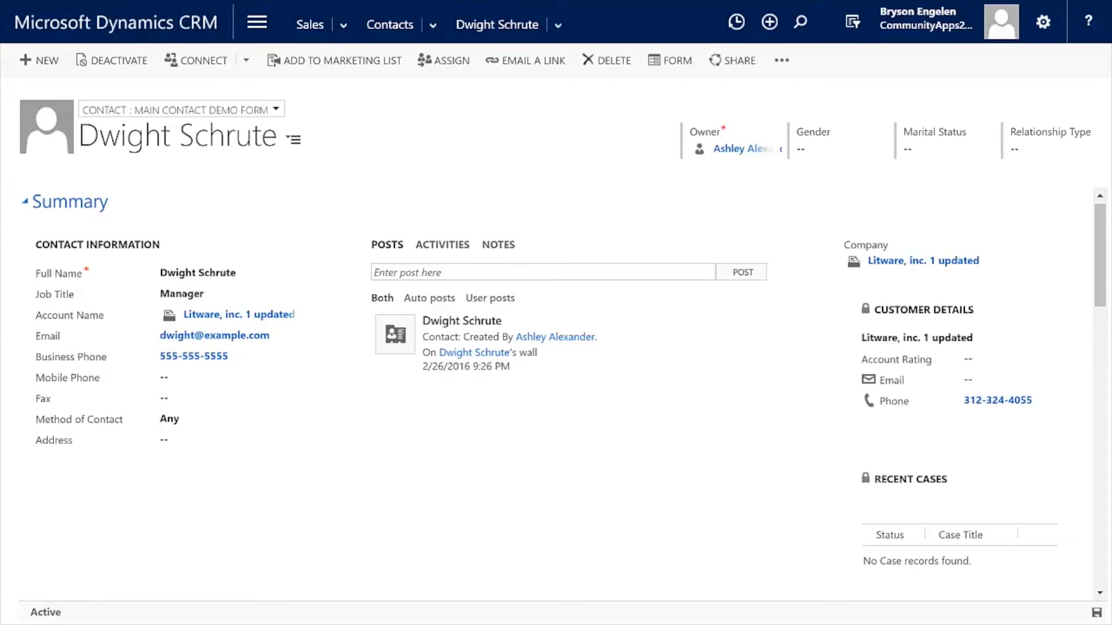
mouse_move(425, 216)
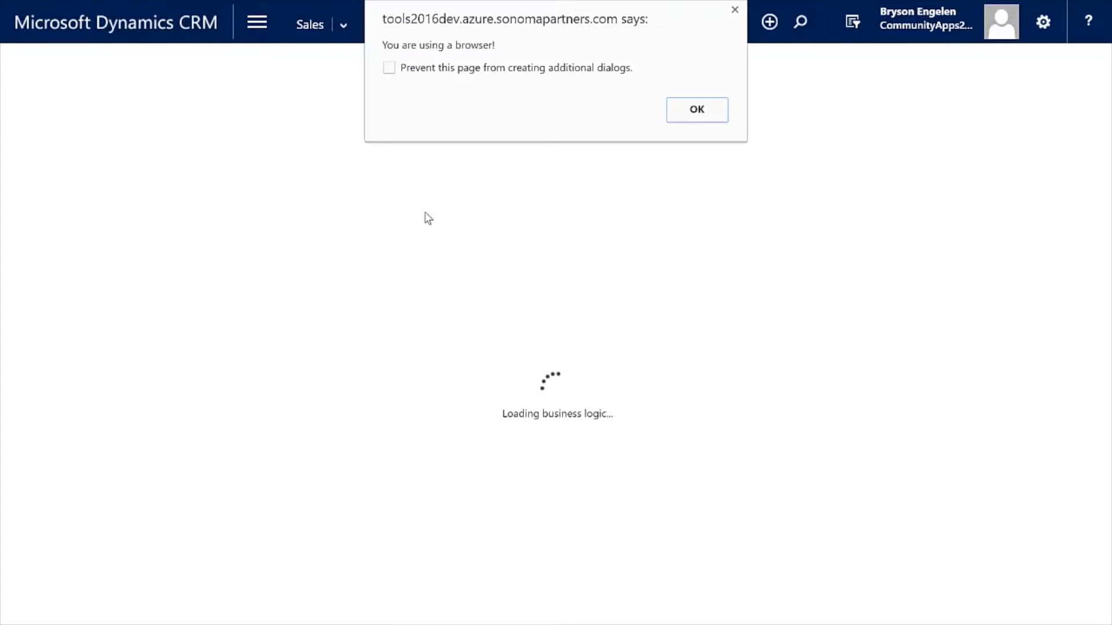
mouse_move(478, 56)
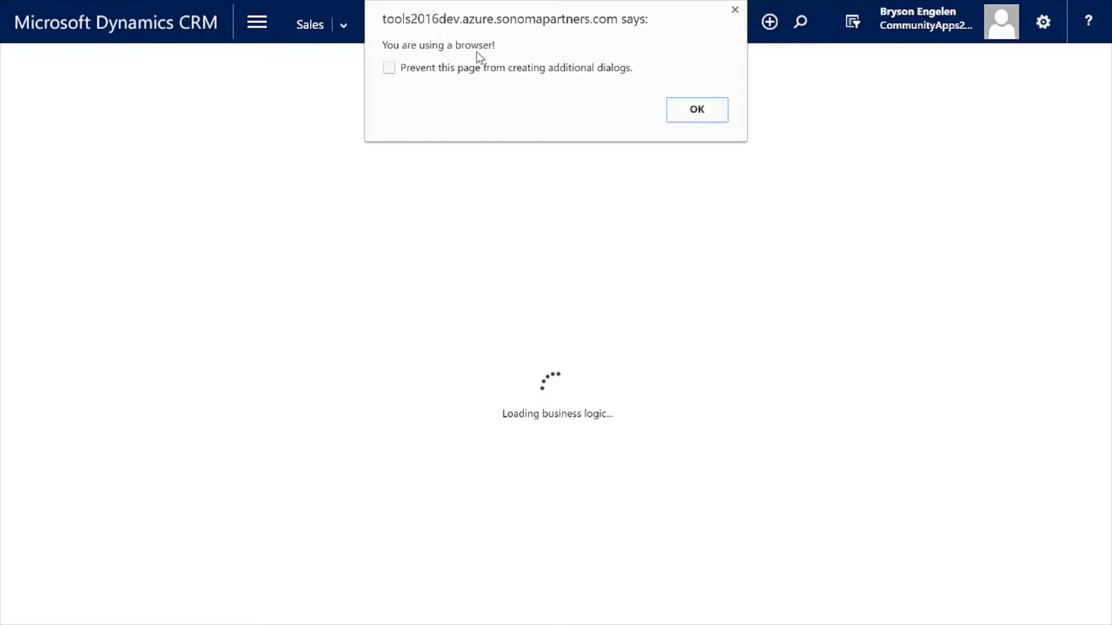
mouse_move(729, 154)
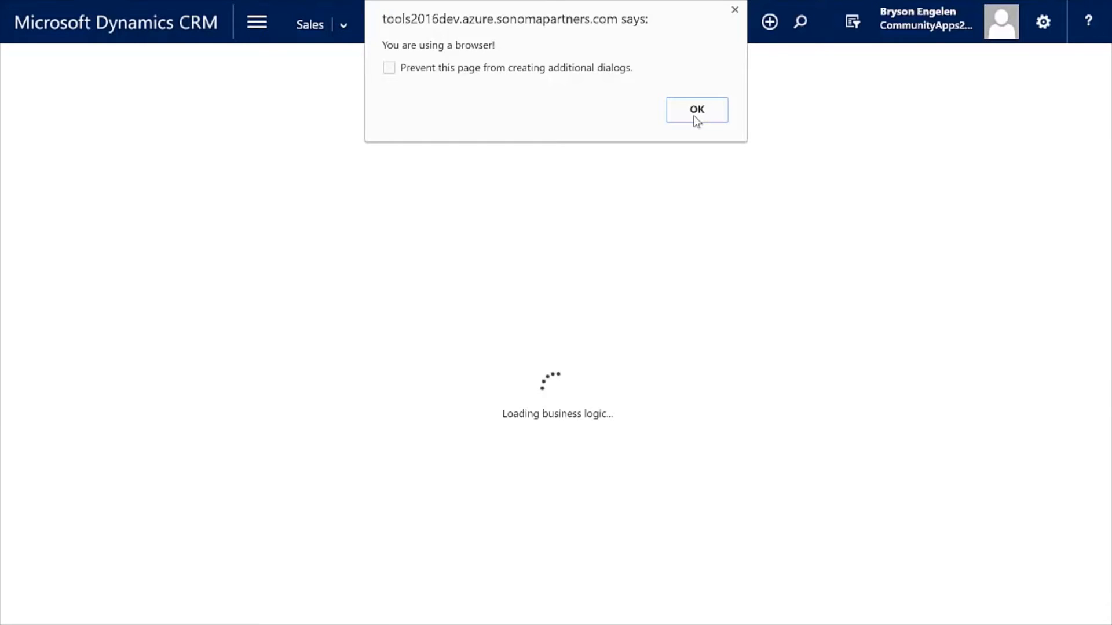
Step: Dismiss the 'You are using a browser!' and 'This user has a name' alerts on Dwight Schrute's contact
click(696, 109)
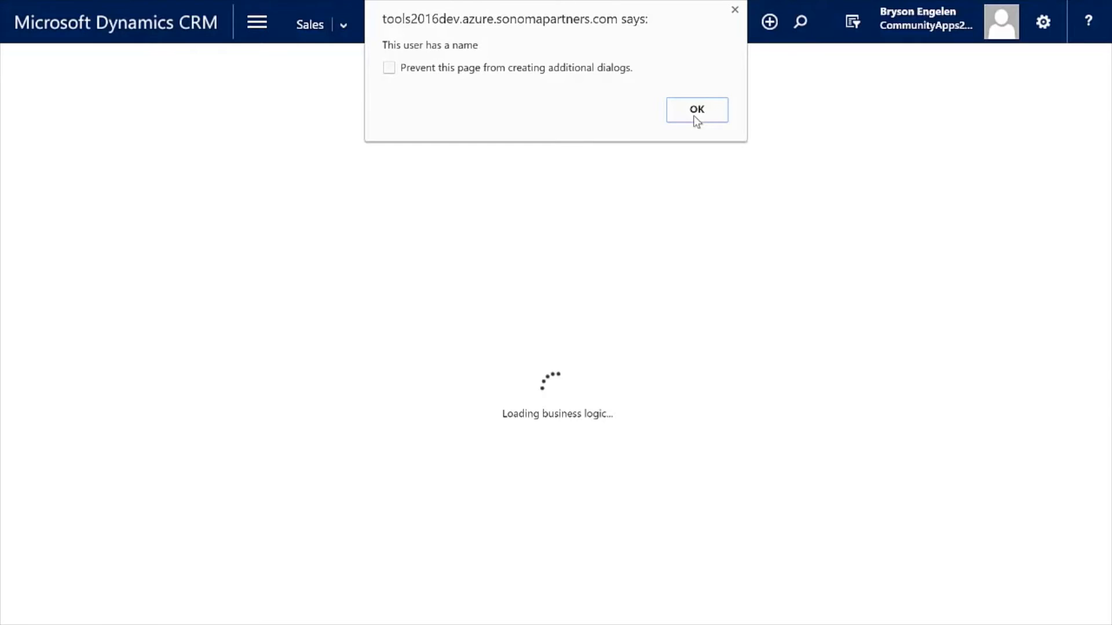
mouse_move(475, 61)
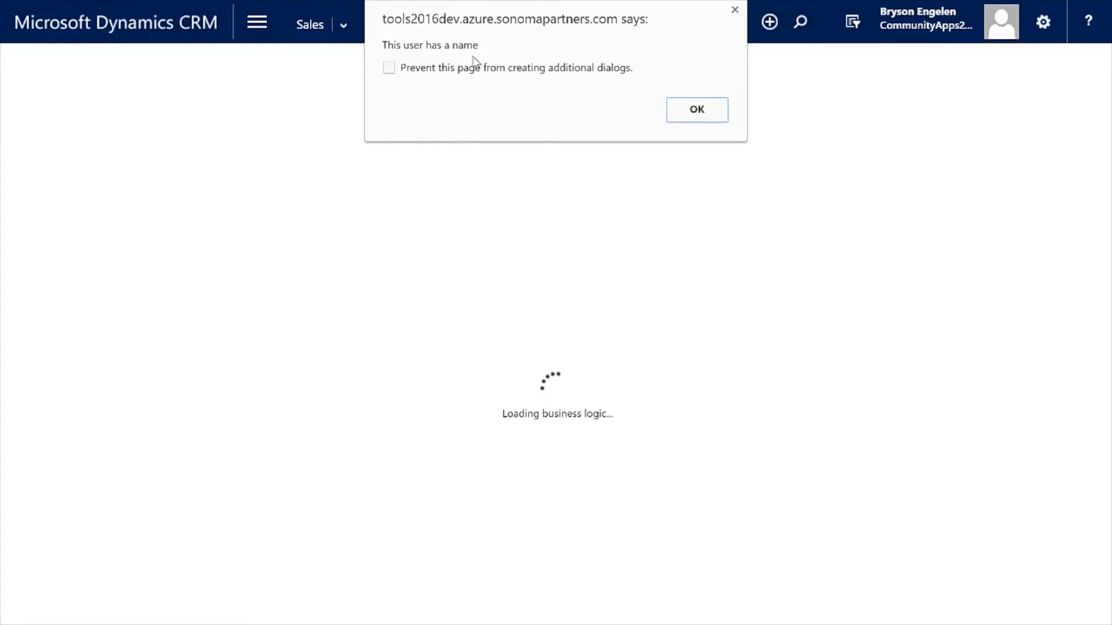
mouse_move(564, 69)
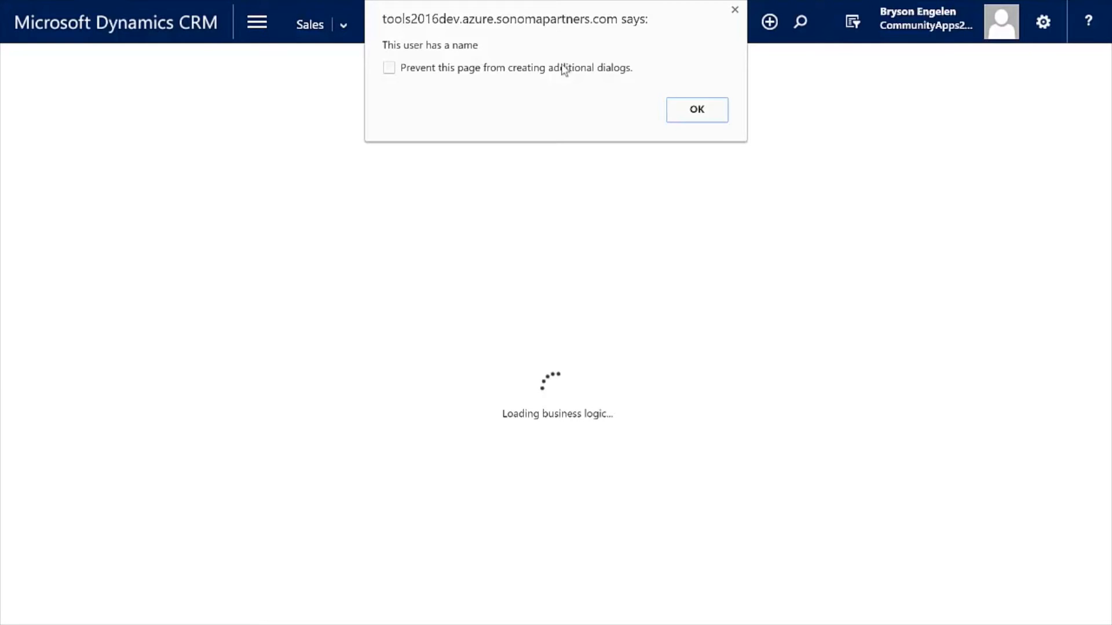
click(696, 109)
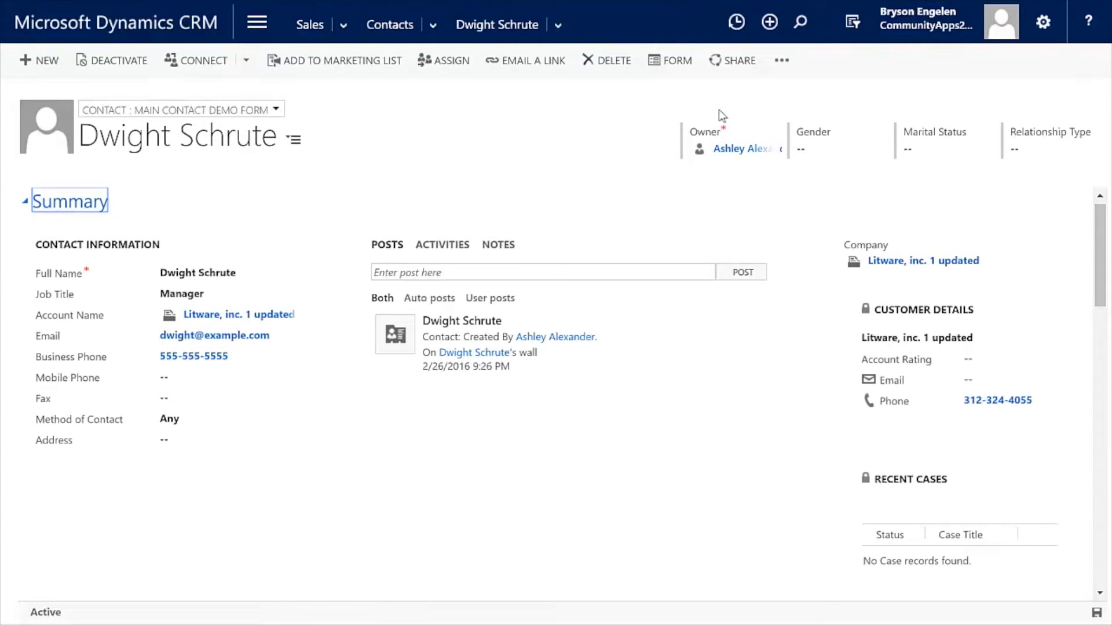
mouse_move(781, 166)
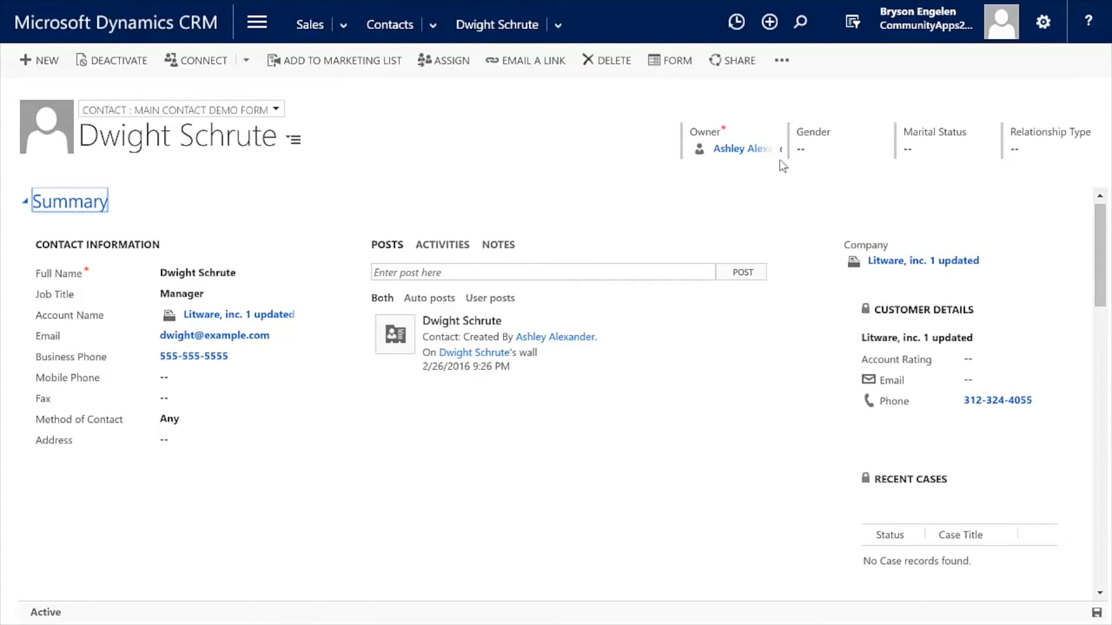
Step: Set Dwight Schrute's Gender to Male and Marital Status to Single in the header
click(833, 149)
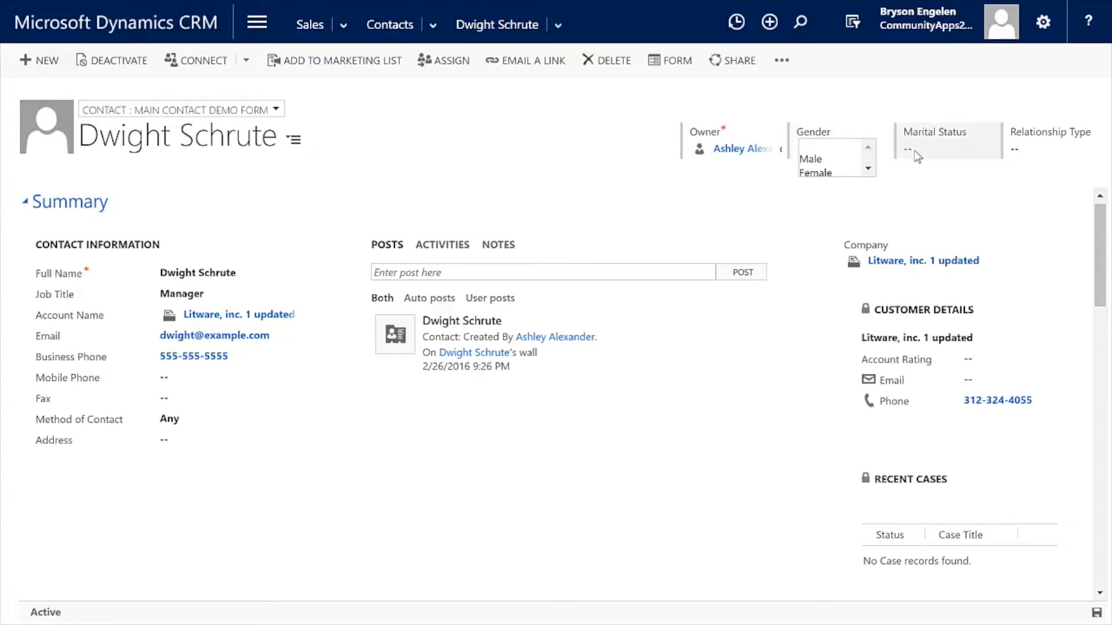
click(942, 149)
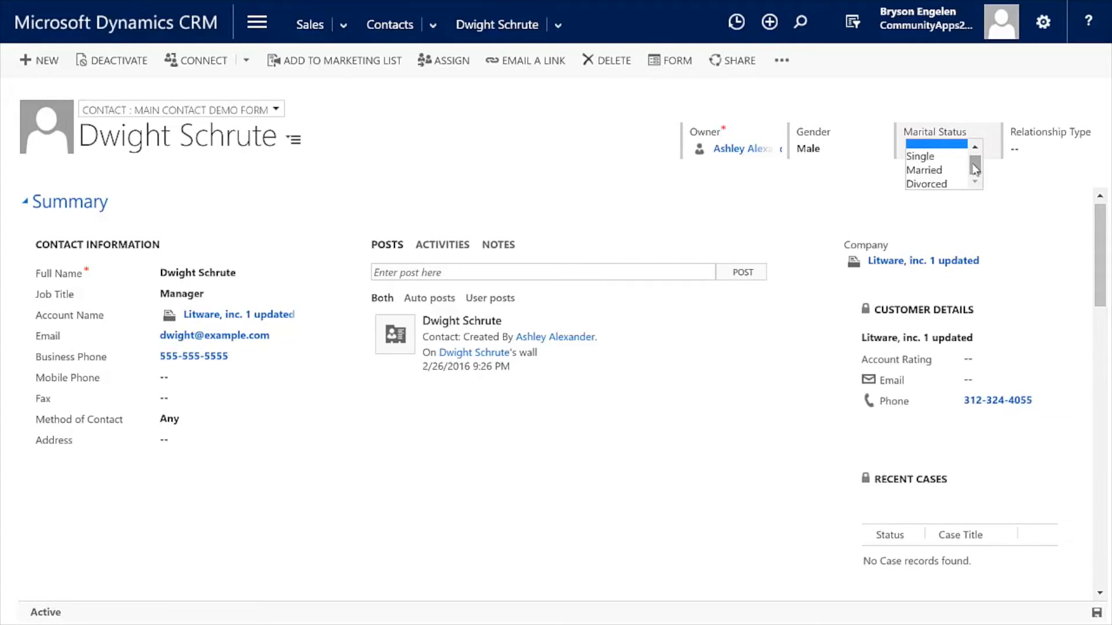
click(228, 274)
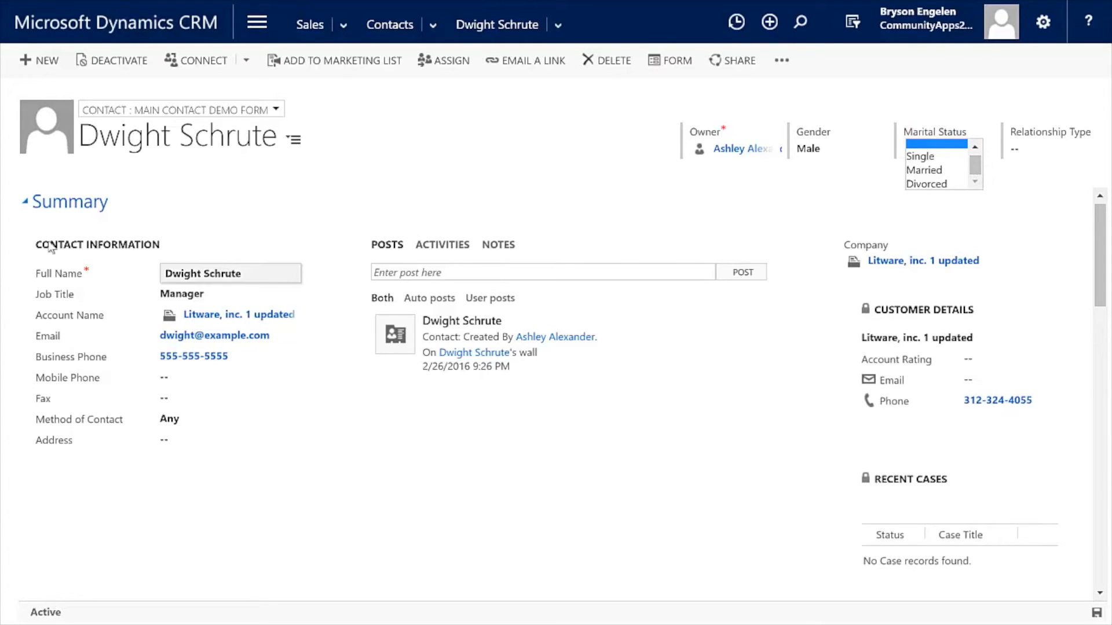
mouse_move(67, 201)
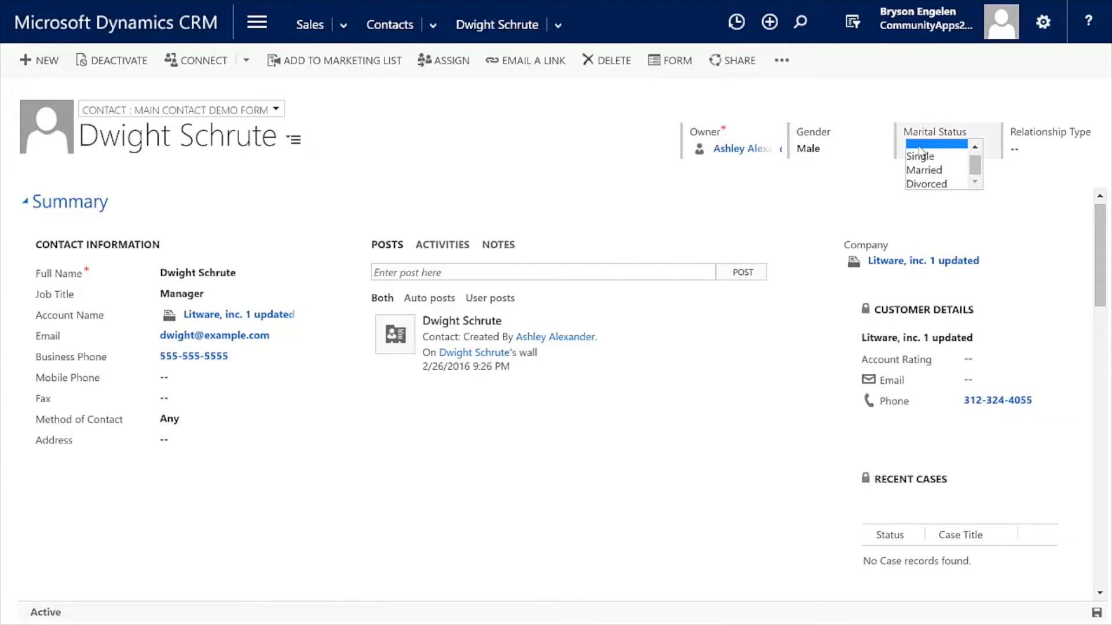
mouse_move(921, 155)
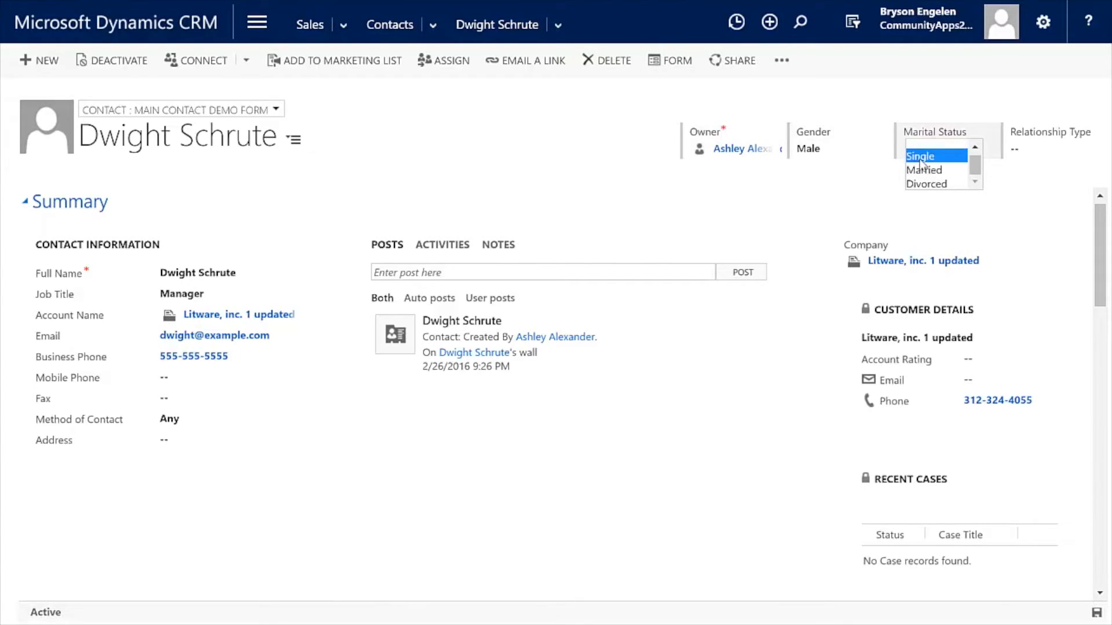
click(922, 155)
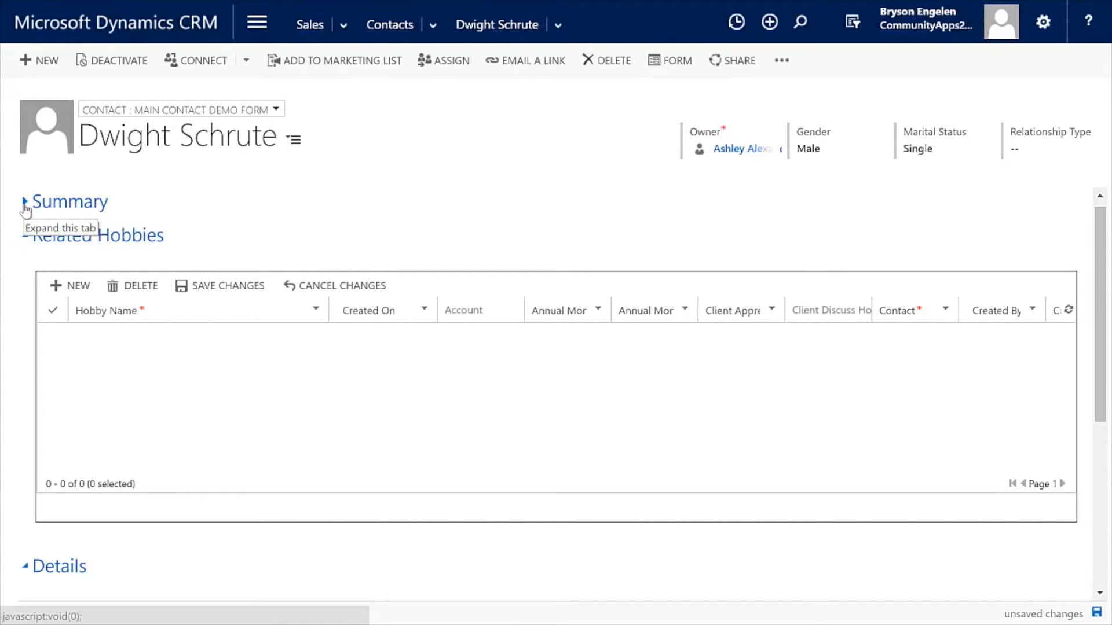
mouse_move(298, 204)
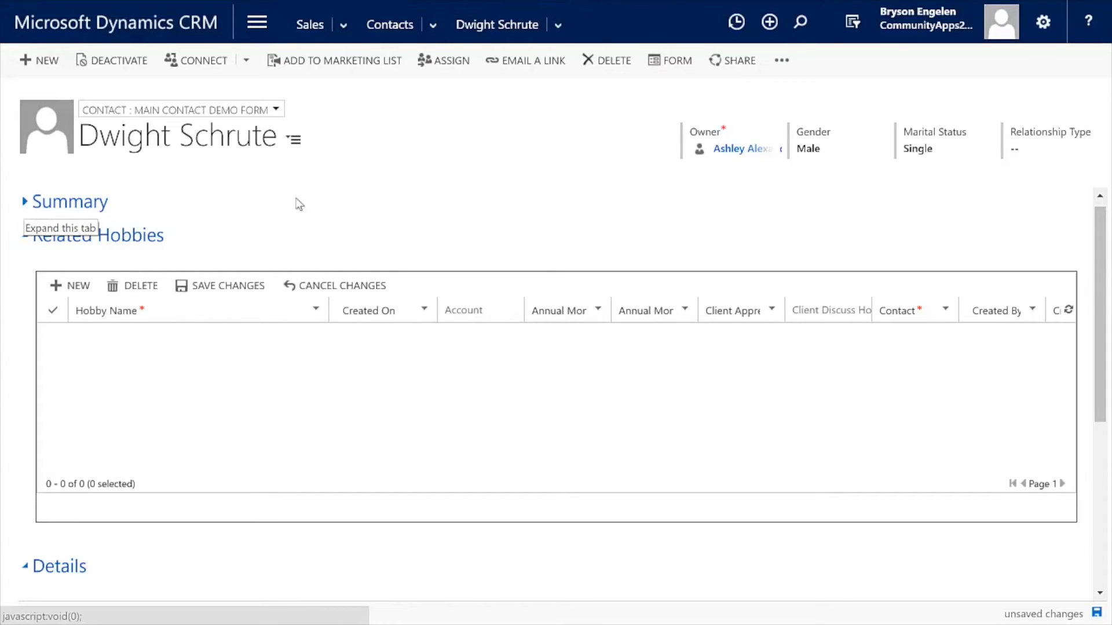
Step: Change Dwight Schrute's Marital Status to Married and commit it
click(917, 148)
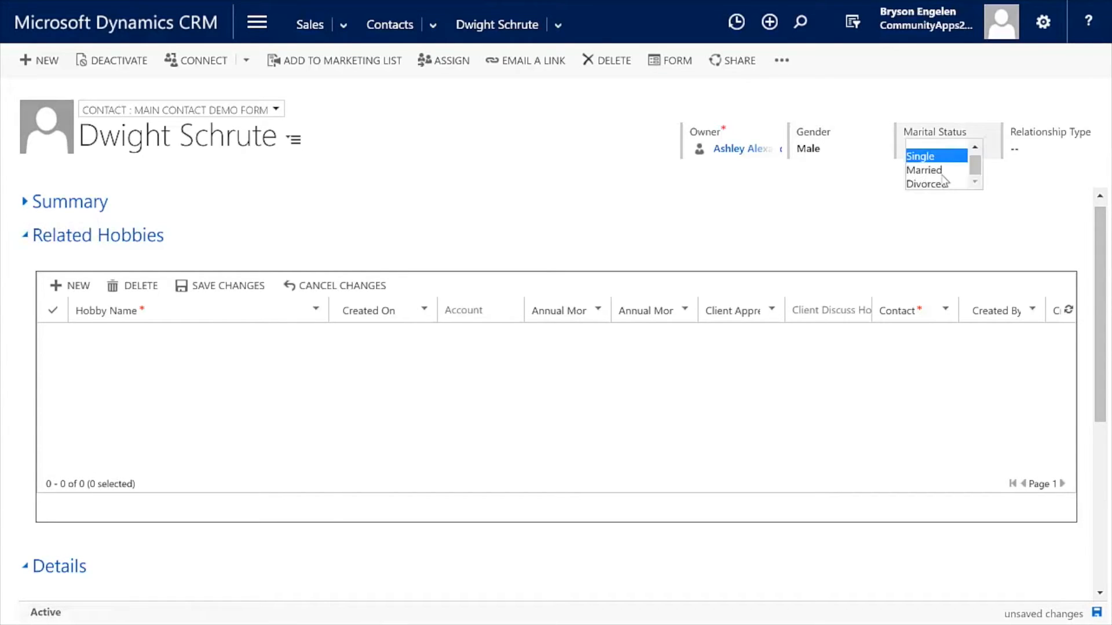
click(924, 169)
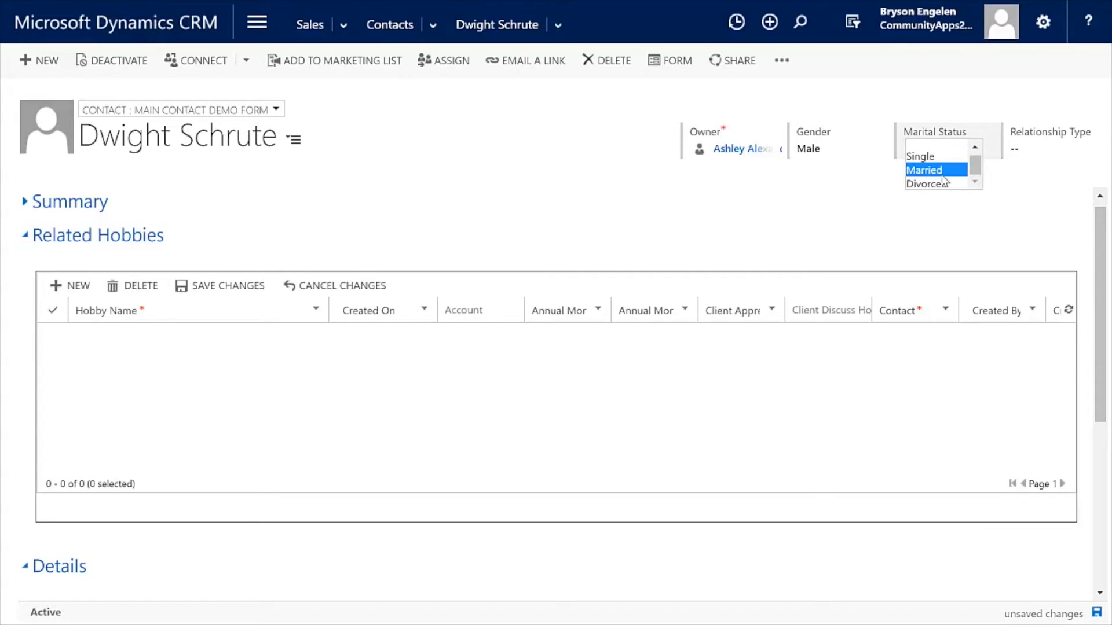
click(924, 169)
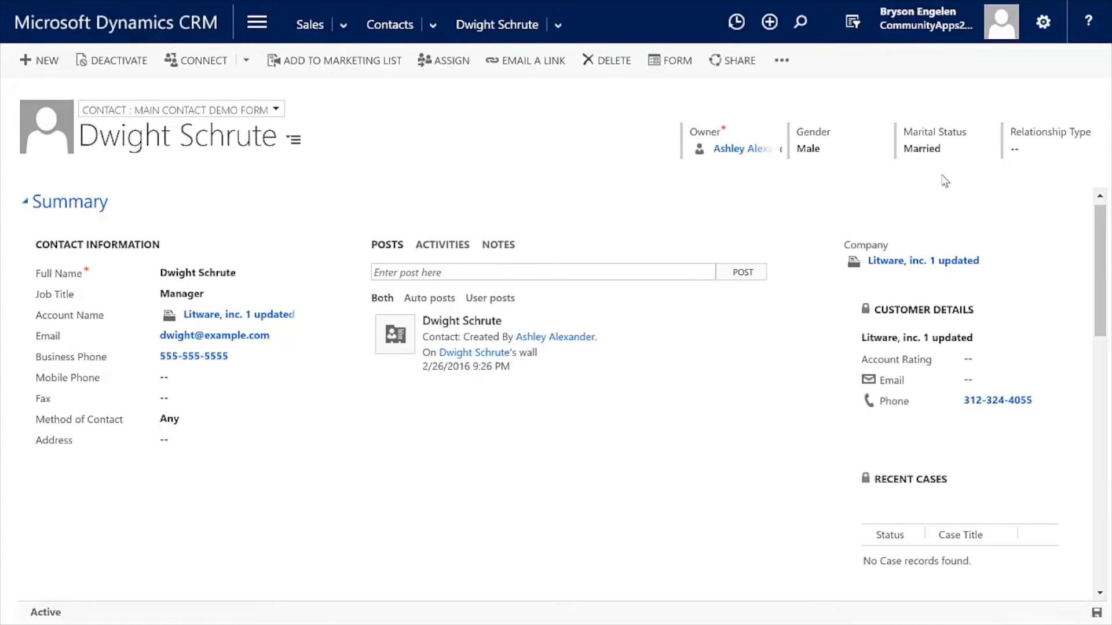
mouse_move(945, 181)
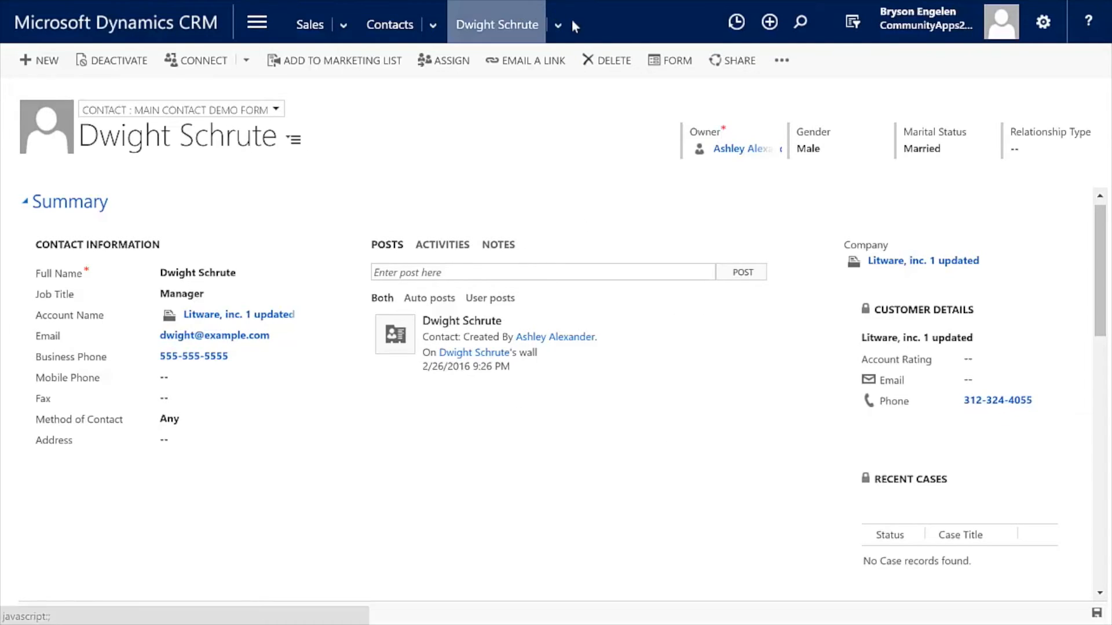
Step: Go to the Litware, inc. 1 updated account, set its Account Rating to High and save
click(557, 23)
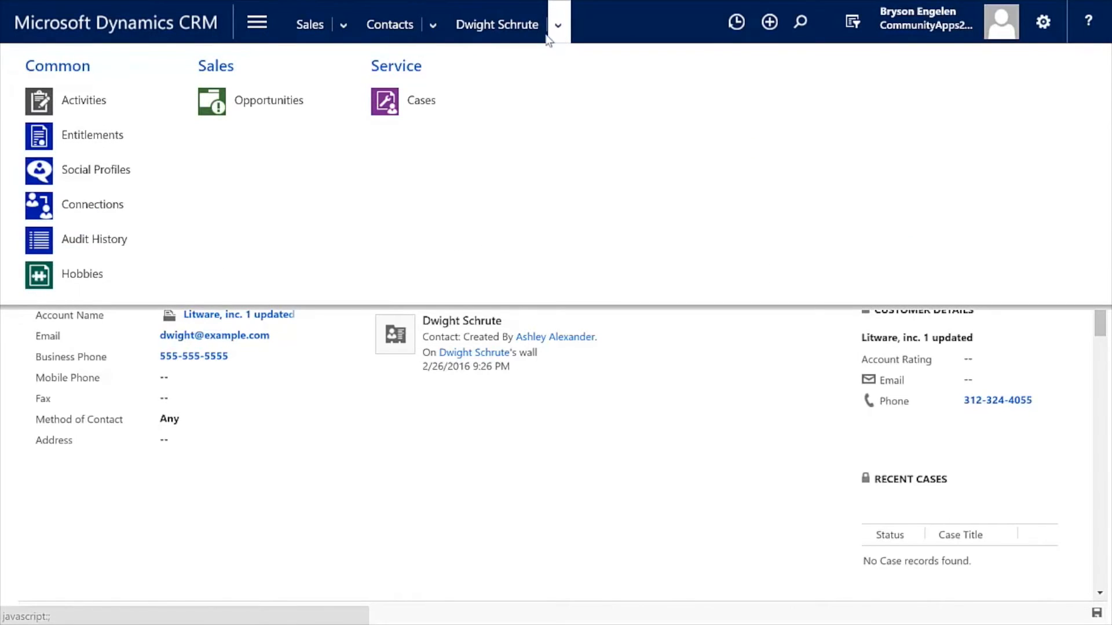
mouse_move(357, 343)
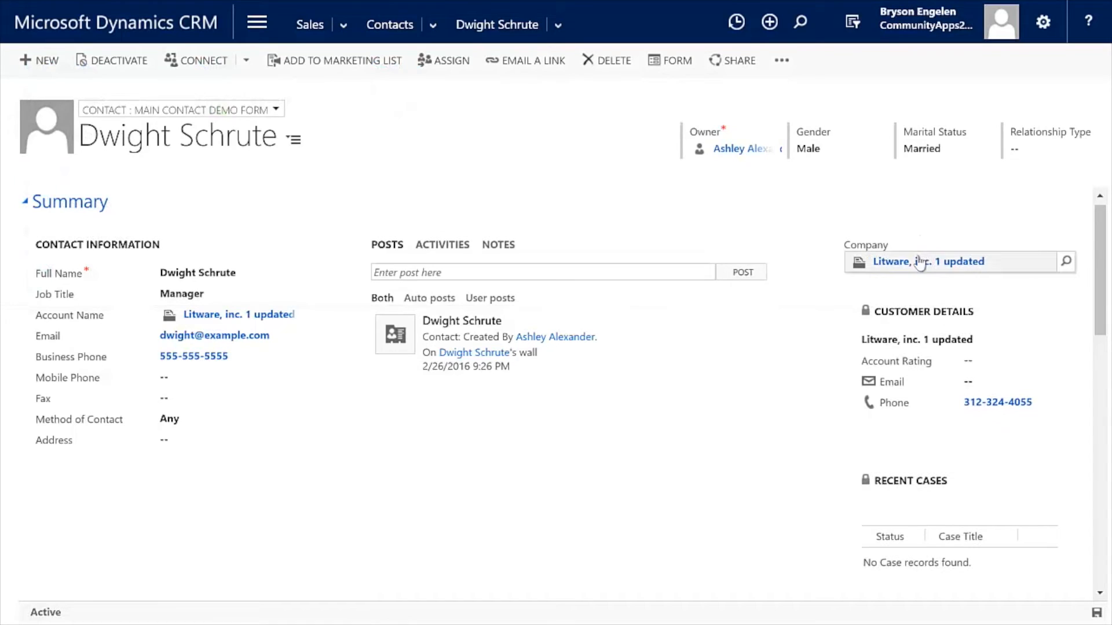
click(928, 261)
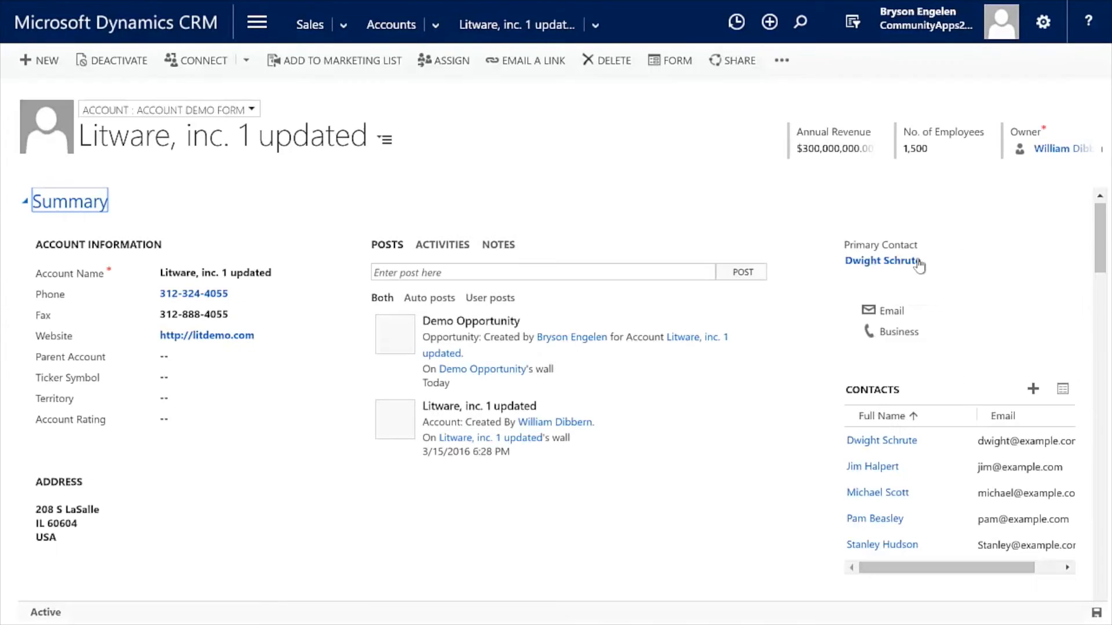
click(882, 261)
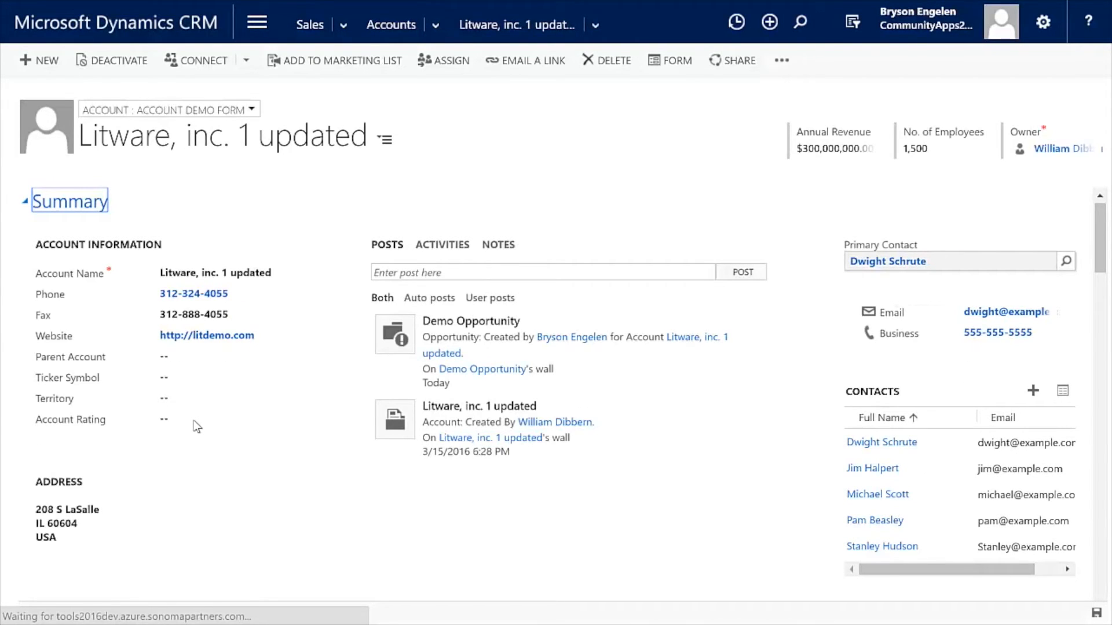
mouse_move(165, 424)
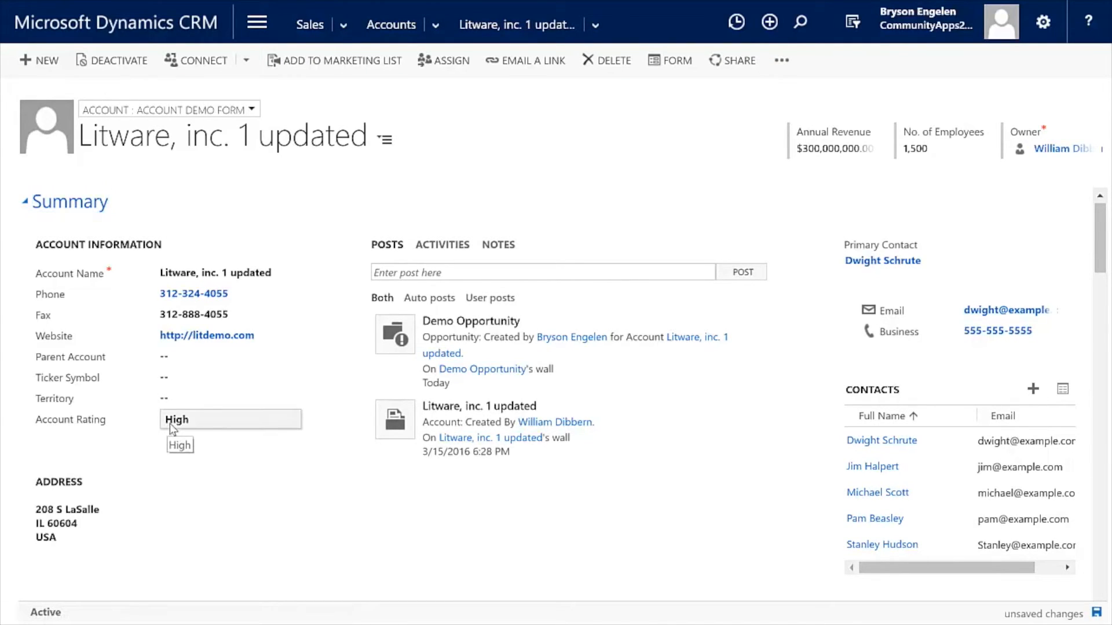
click(180, 445)
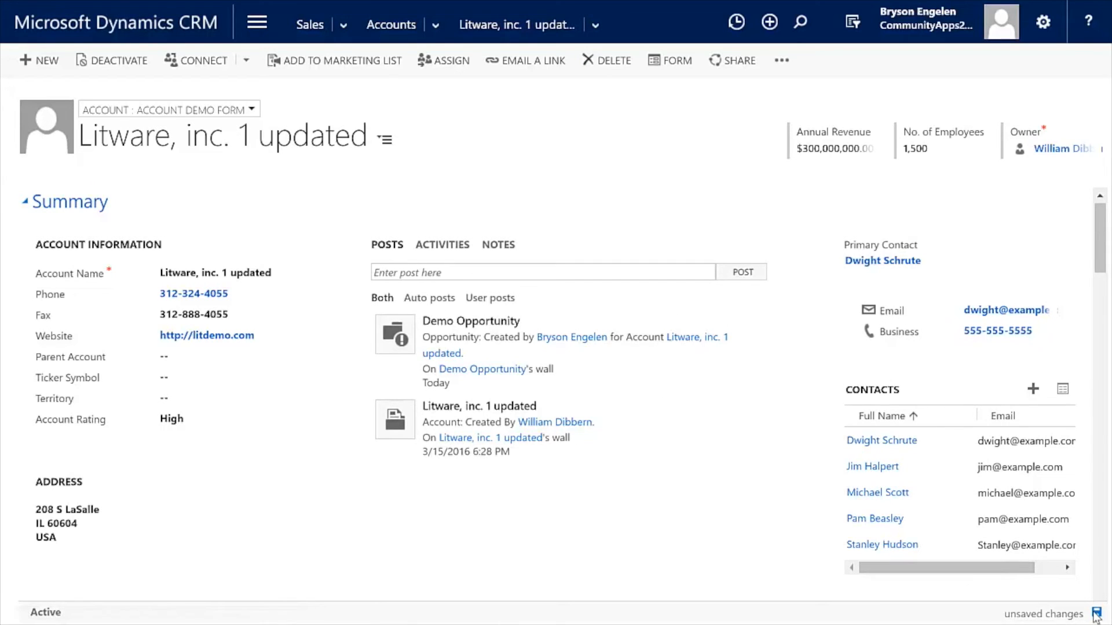
Step: Return to Dwight Schrute's contact, dismiss the alert and clear the Job Title so Business Phone hides
click(886, 260)
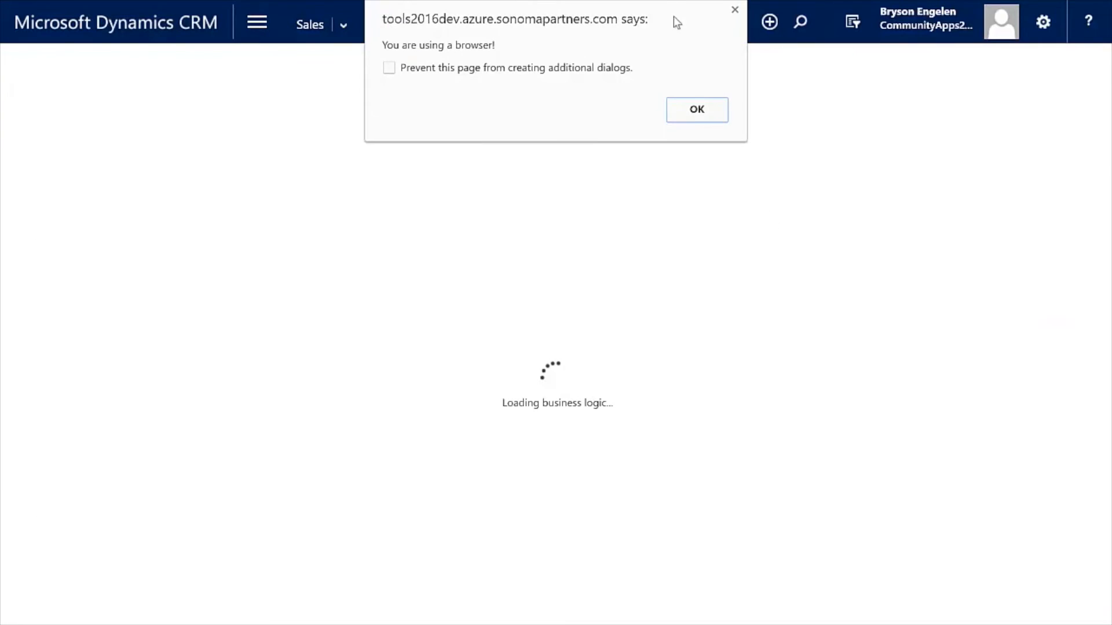
click(696, 108)
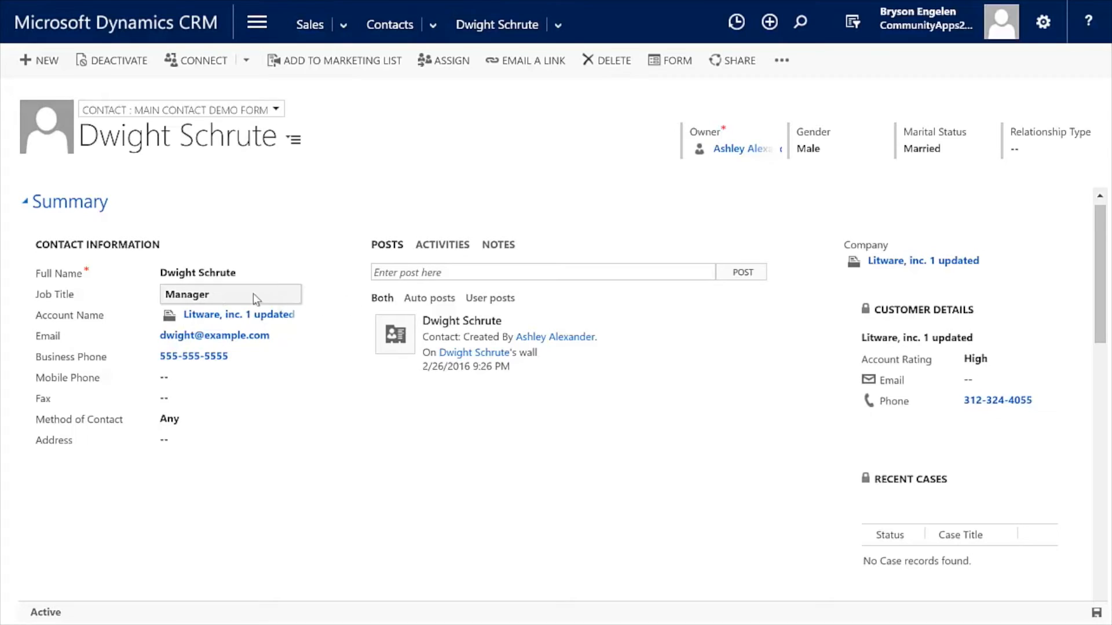
mouse_move(216, 301)
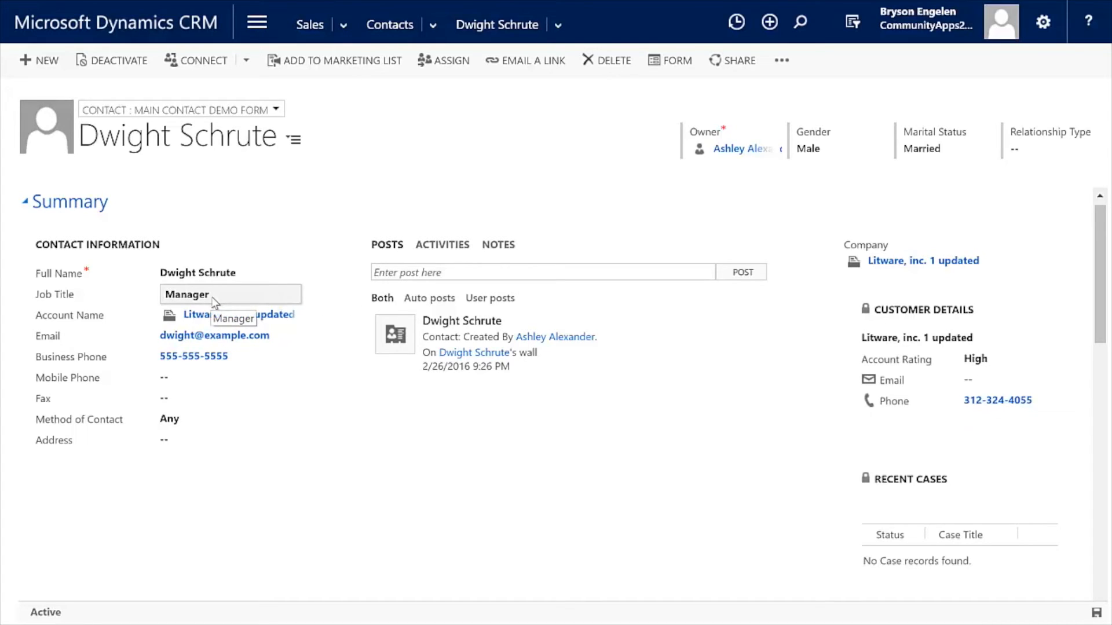
mouse_move(217, 301)
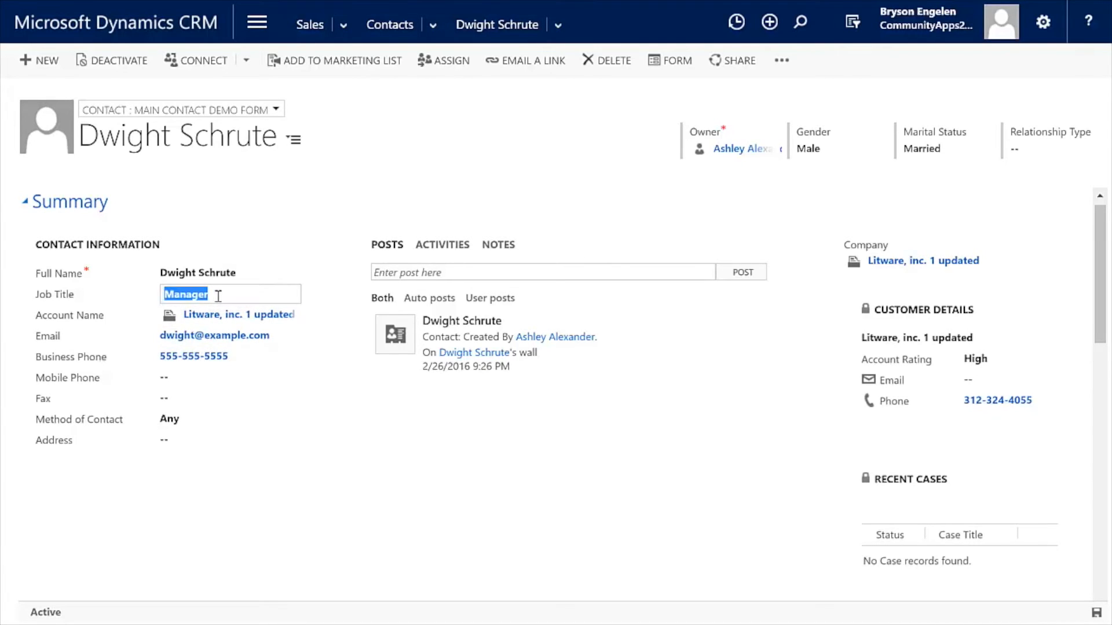
key(Delete)
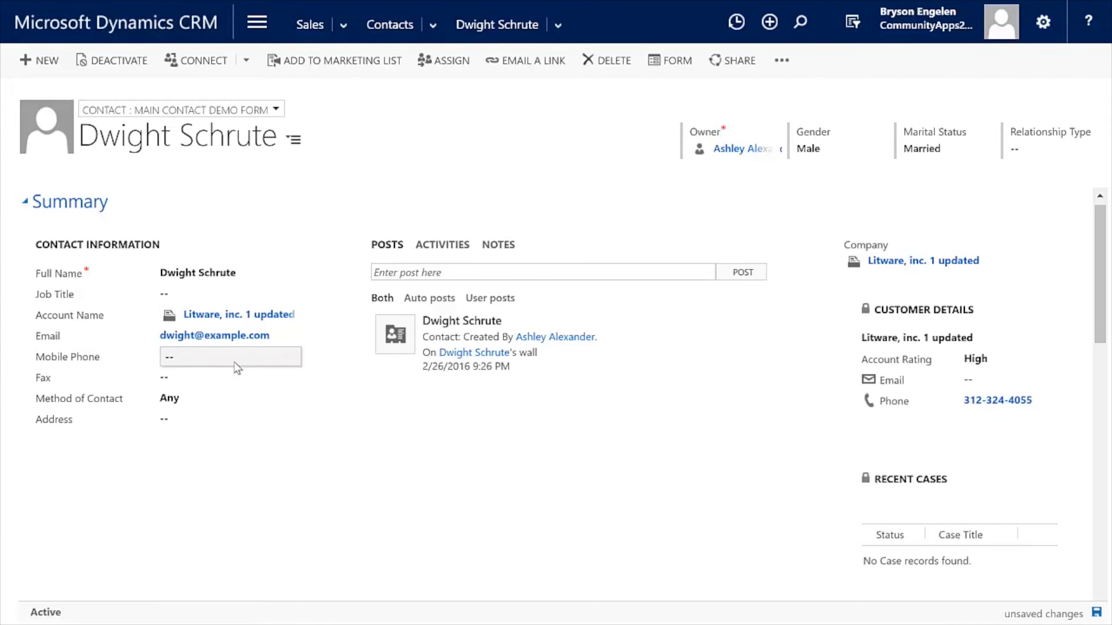
click(229, 293)
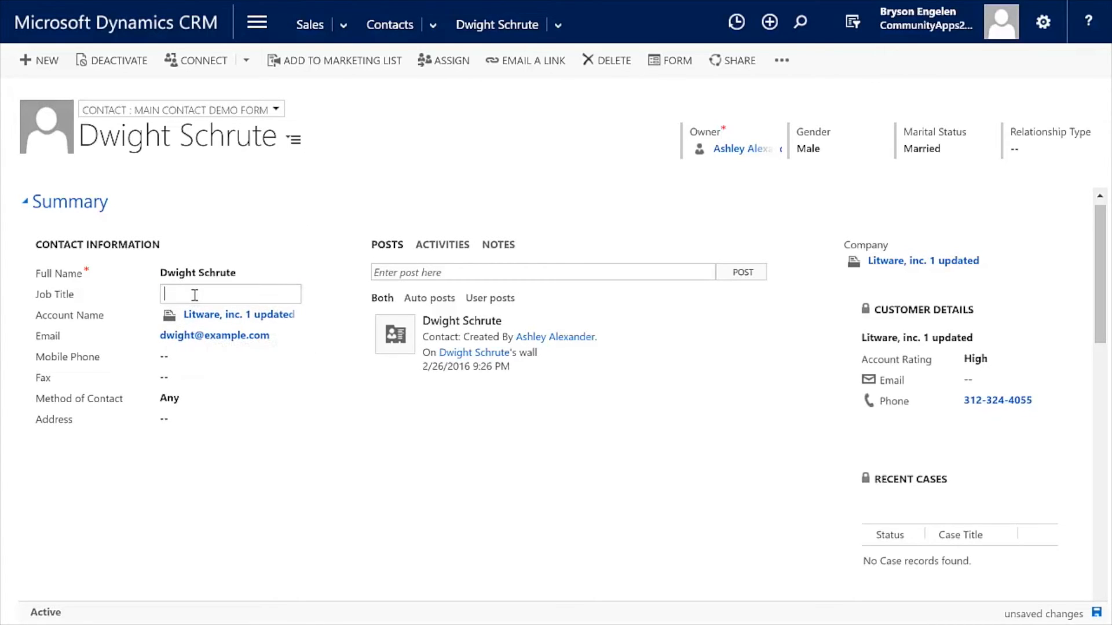
text(manager)
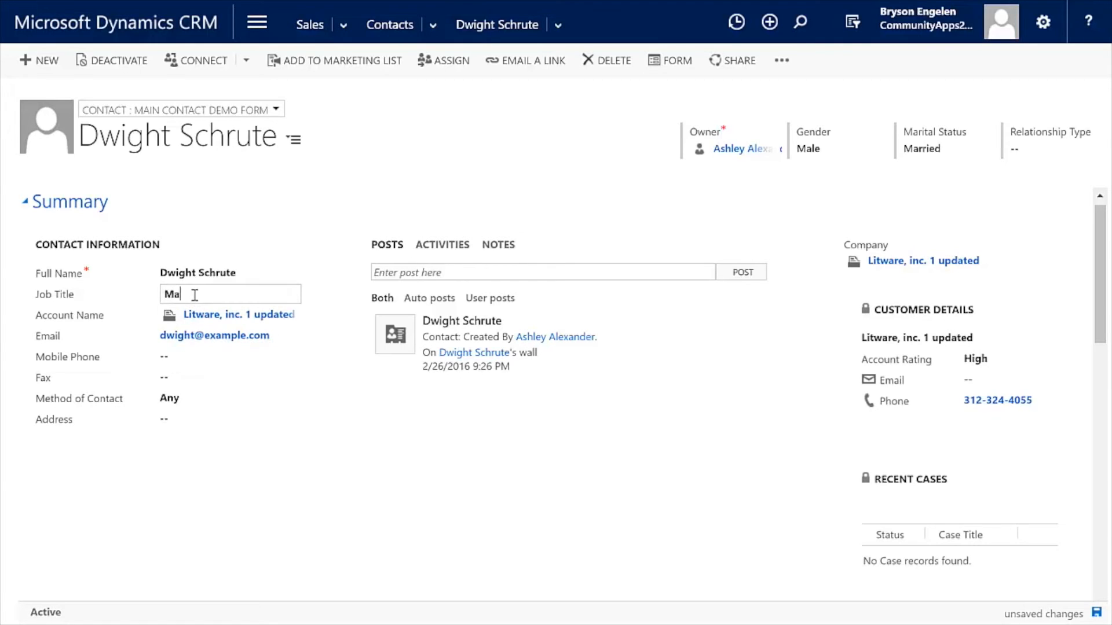
text(nager)
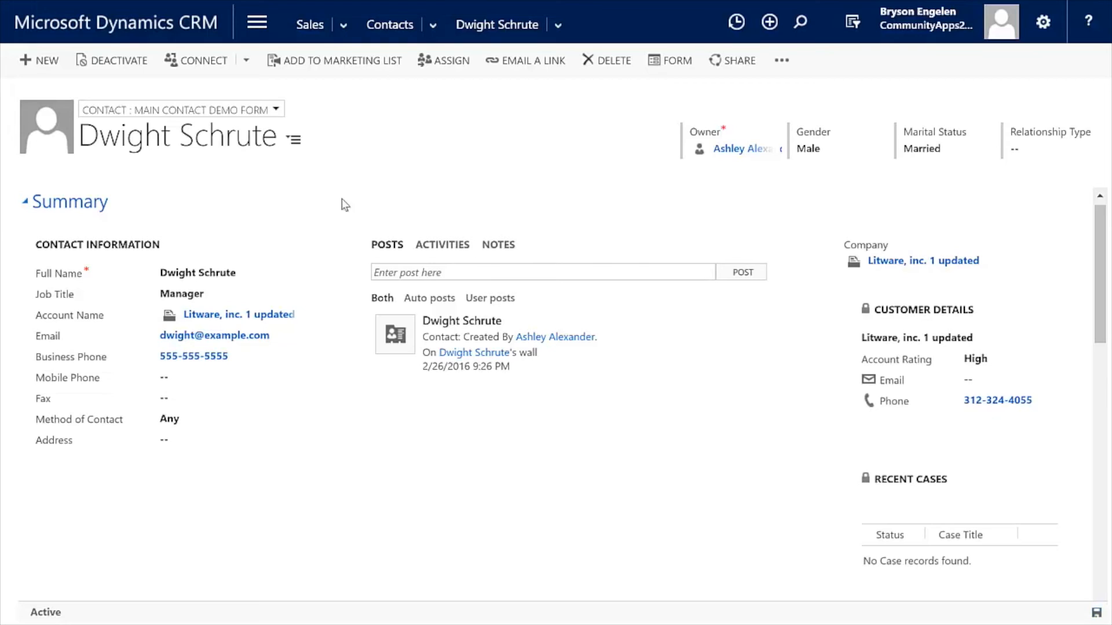
mouse_move(314, 352)
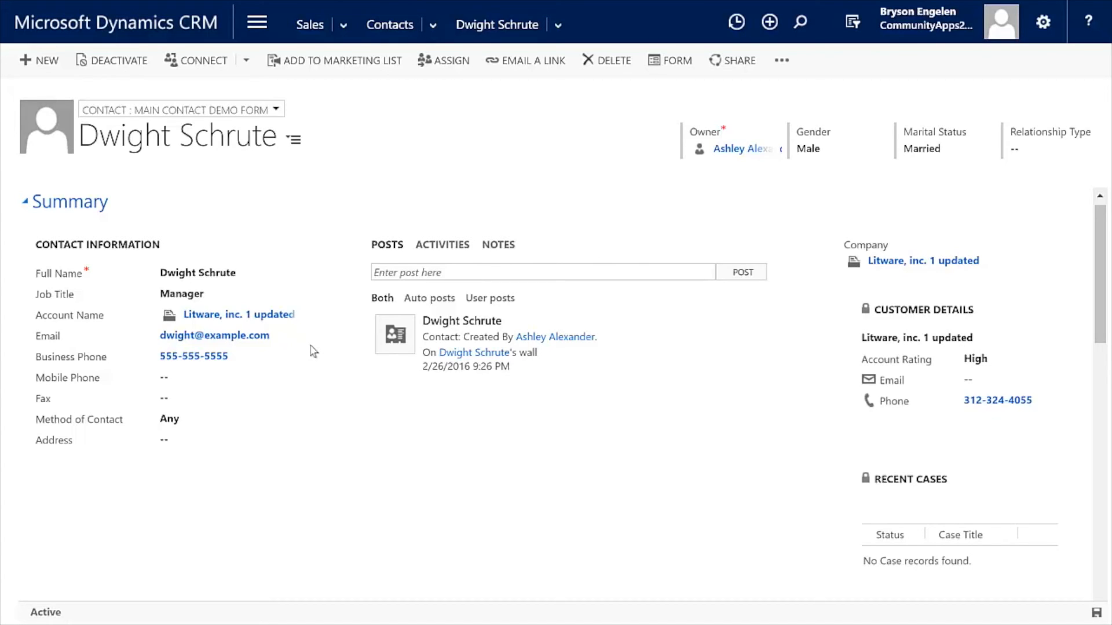
Step: Check Business Phone editability, then set Relationship Type to Default Value
click(229, 419)
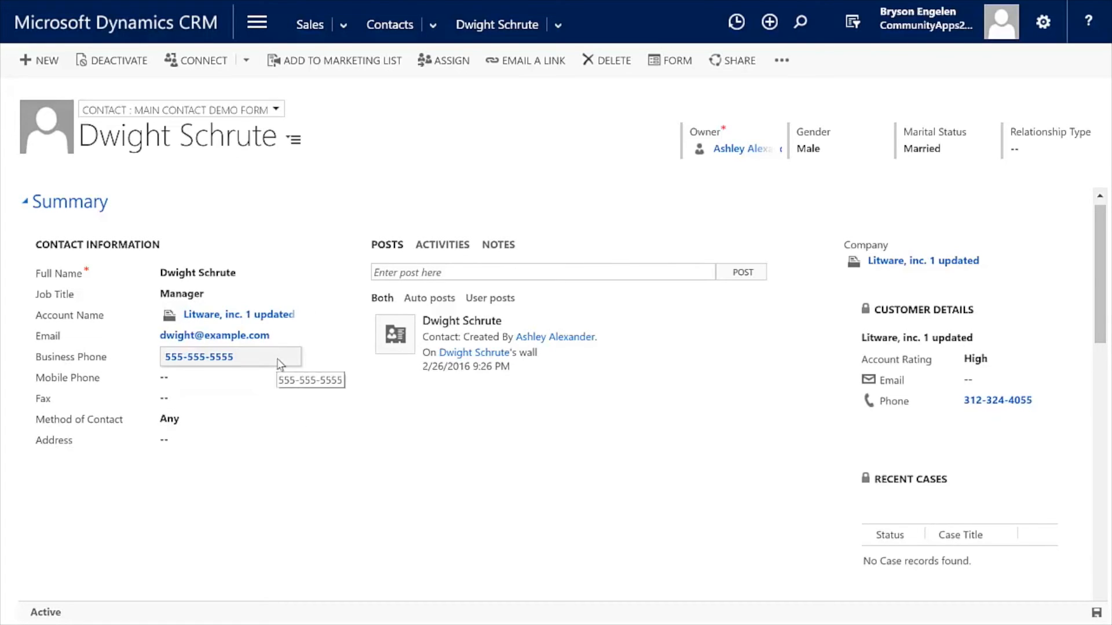
click(1050, 140)
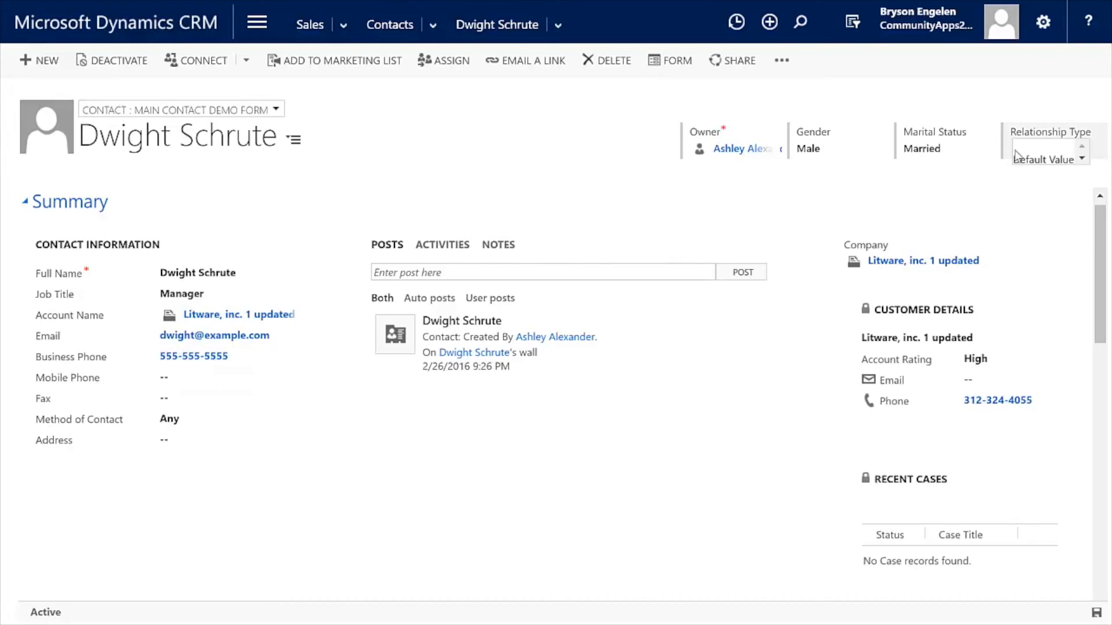
click(217, 357)
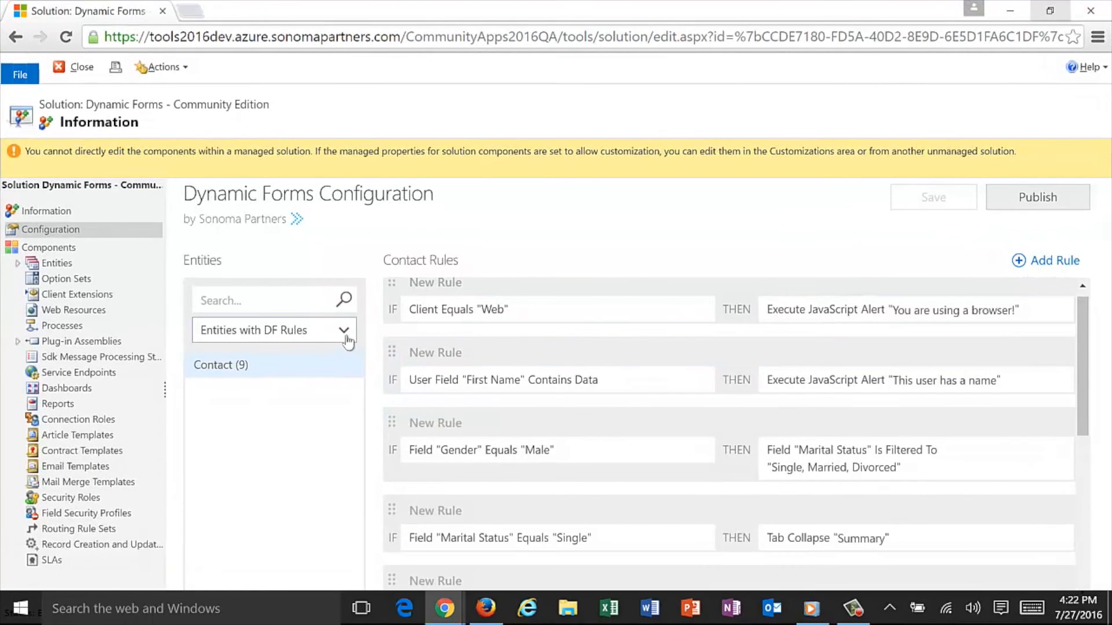
Step: Show the entity filter choices on the Dynamic Forms Configuration page
click(344, 330)
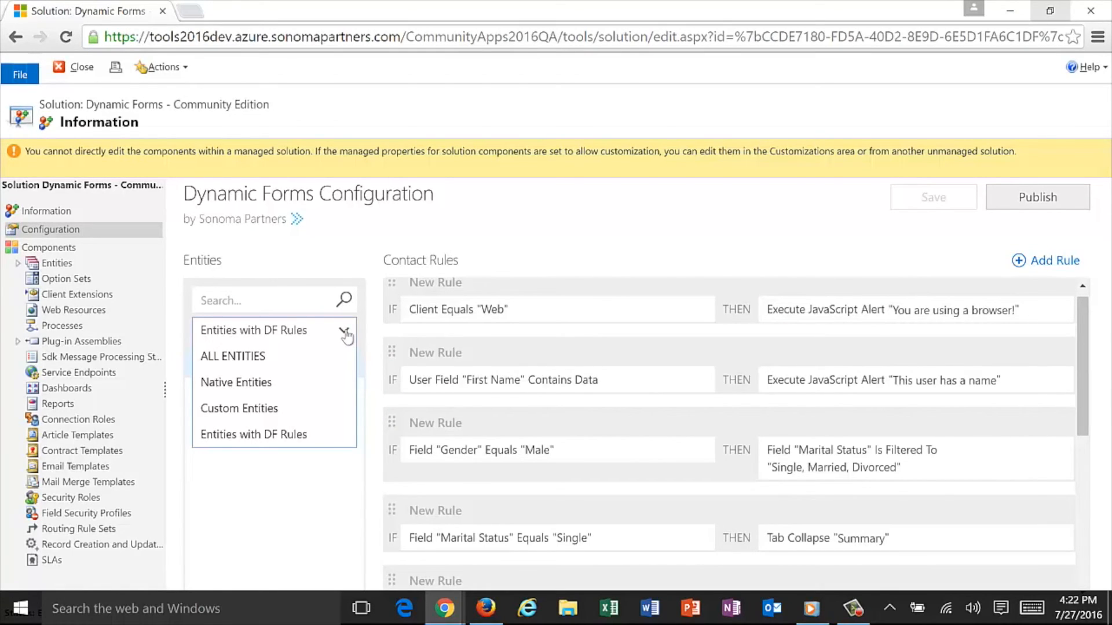
mouse_move(317, 448)
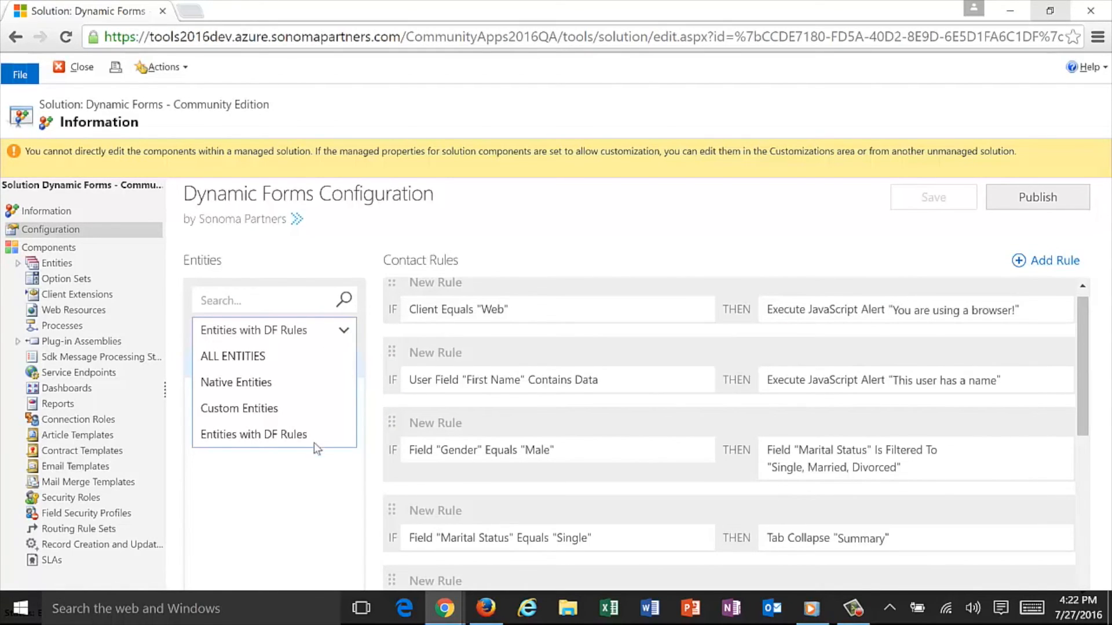
mouse_move(298, 478)
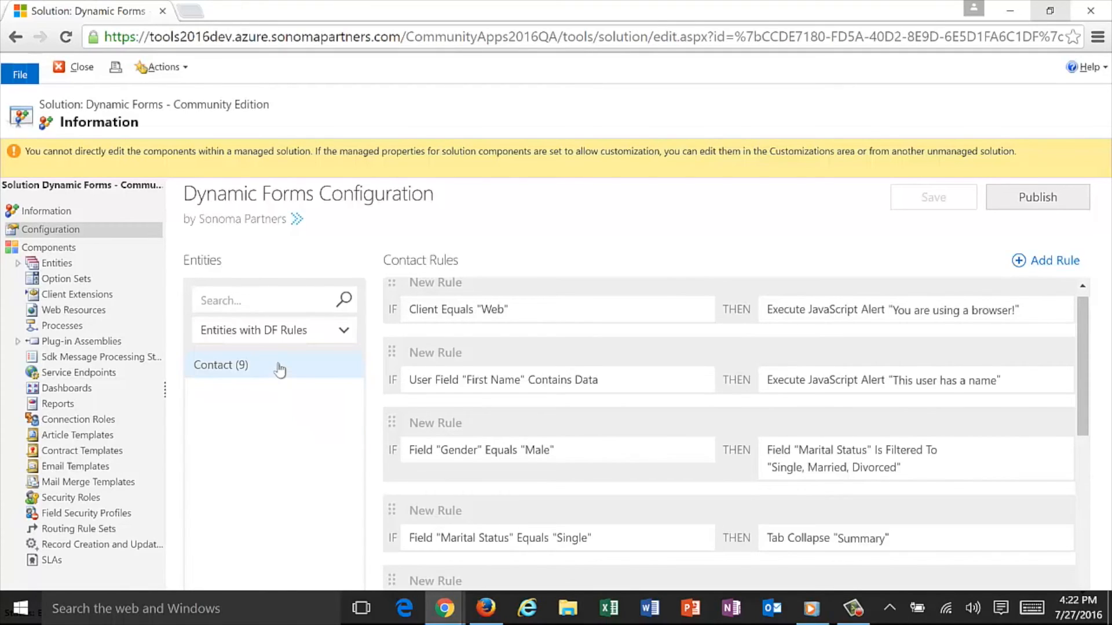
mouse_move(490, 354)
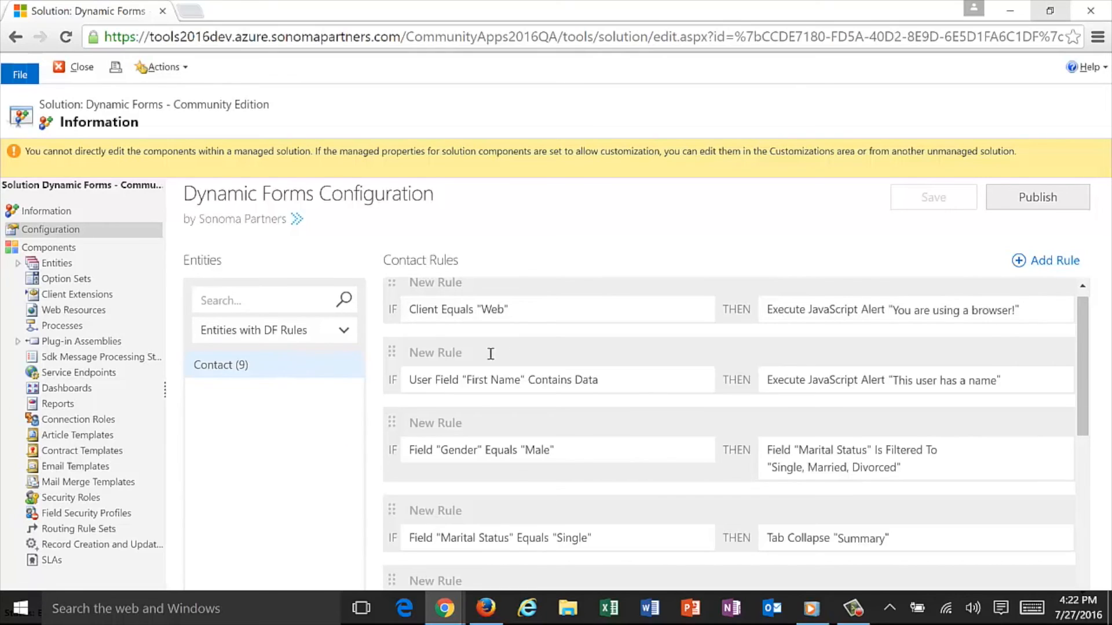
Step: Edit the first Contact rule, Client Equals "Web", and review its condition types without changing them
click(459, 310)
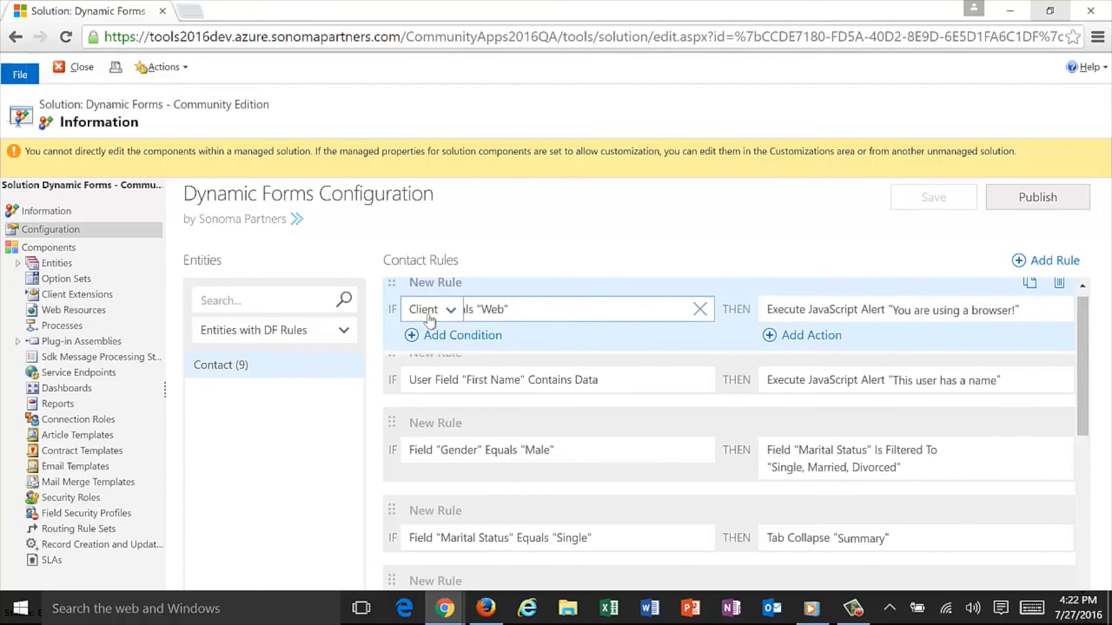
click(431, 310)
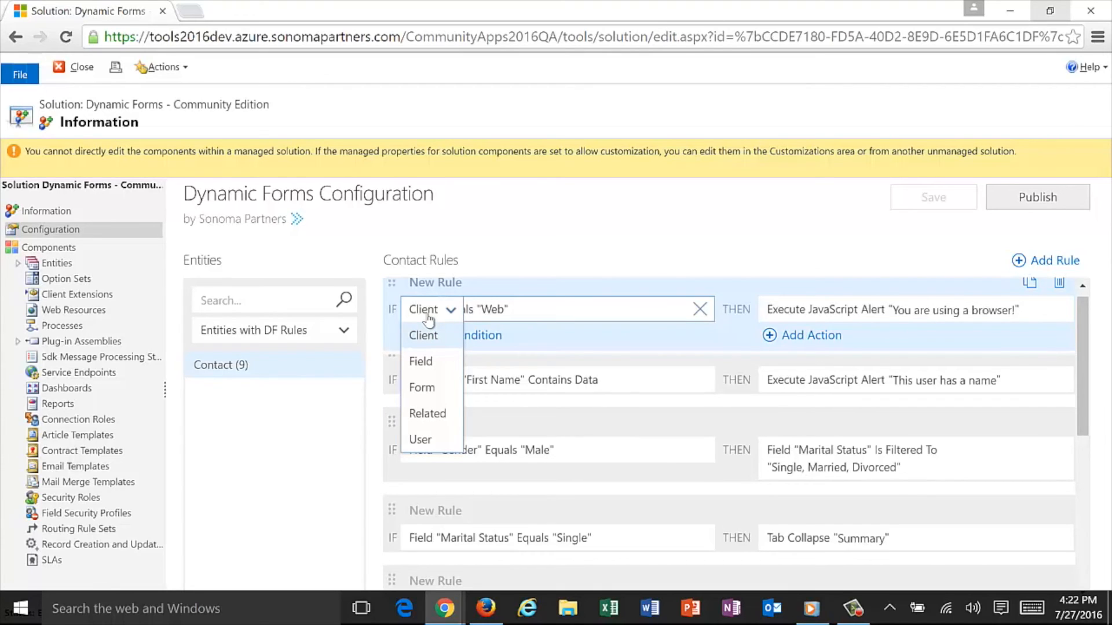
mouse_move(420, 361)
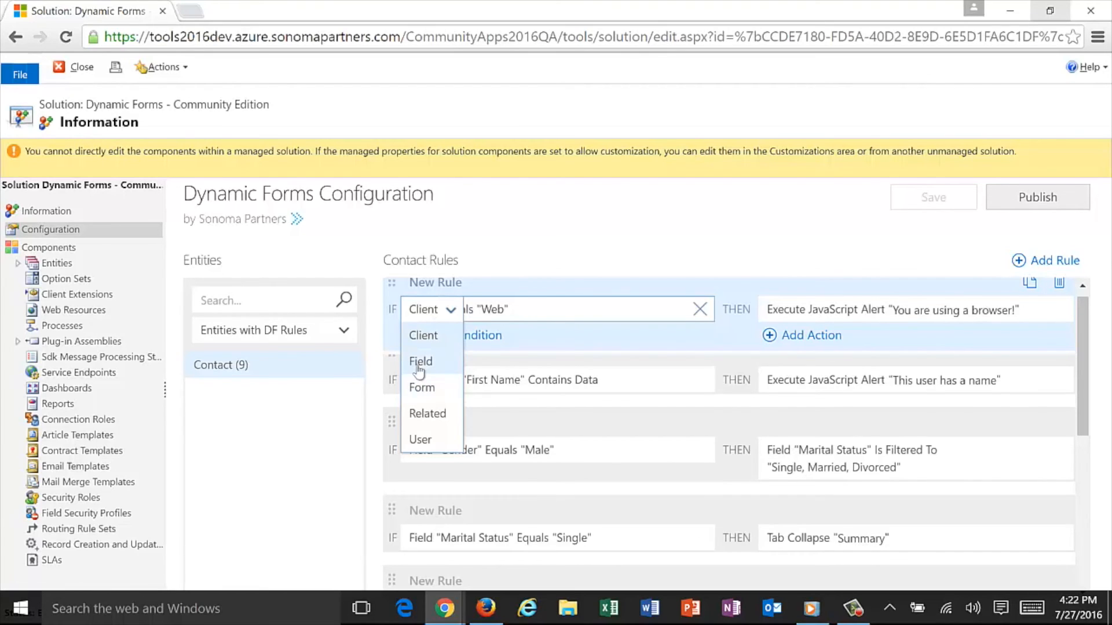
mouse_move(422, 387)
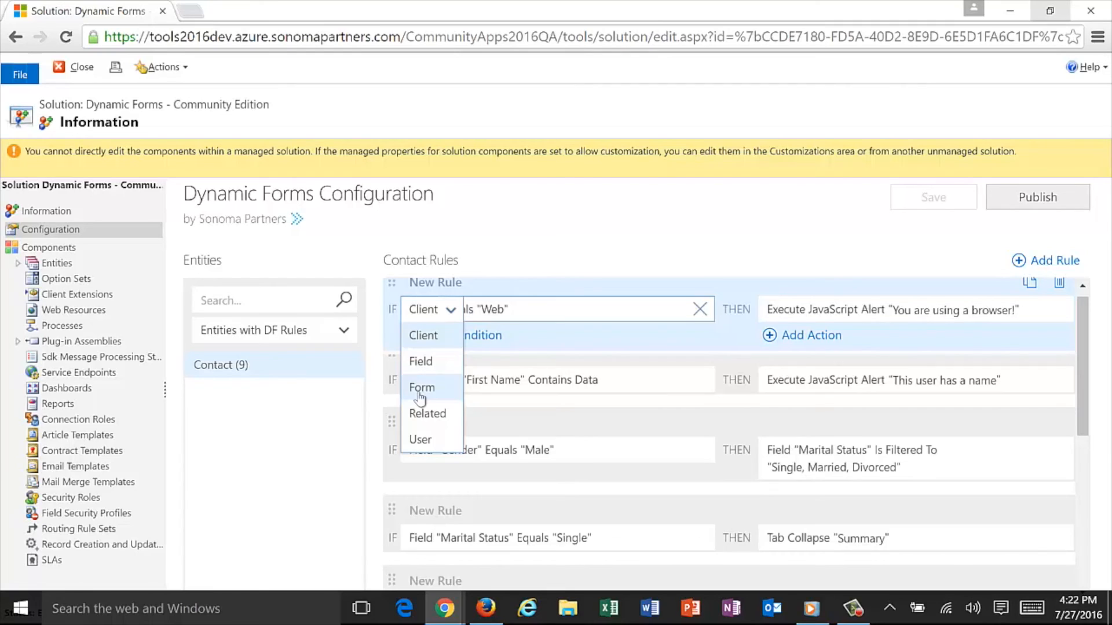
mouse_move(427, 413)
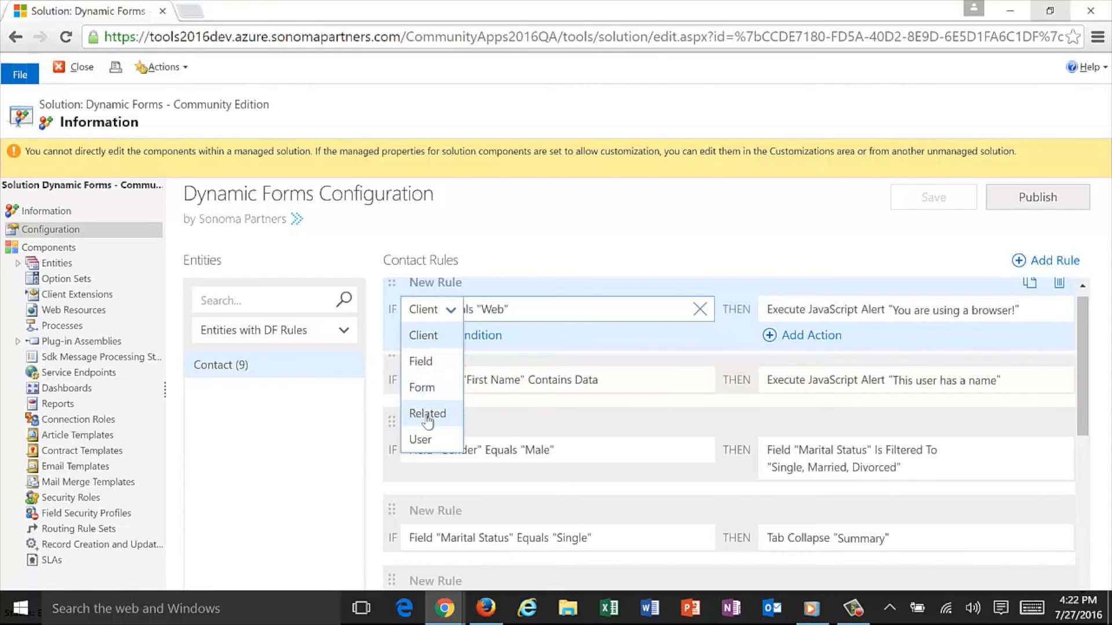
mouse_move(429, 440)
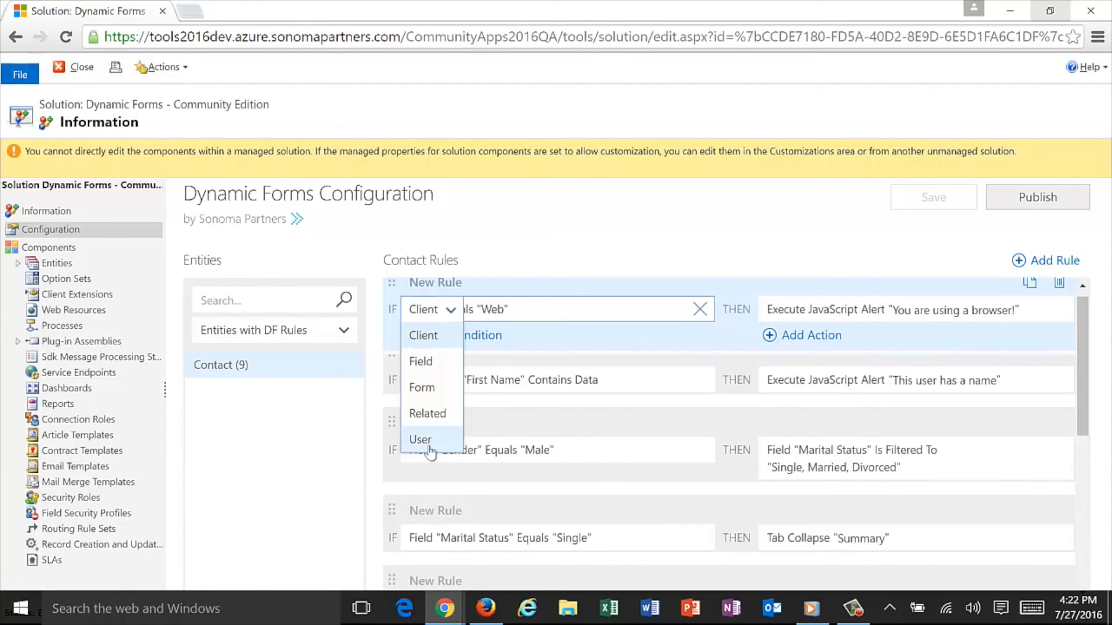
click(914, 310)
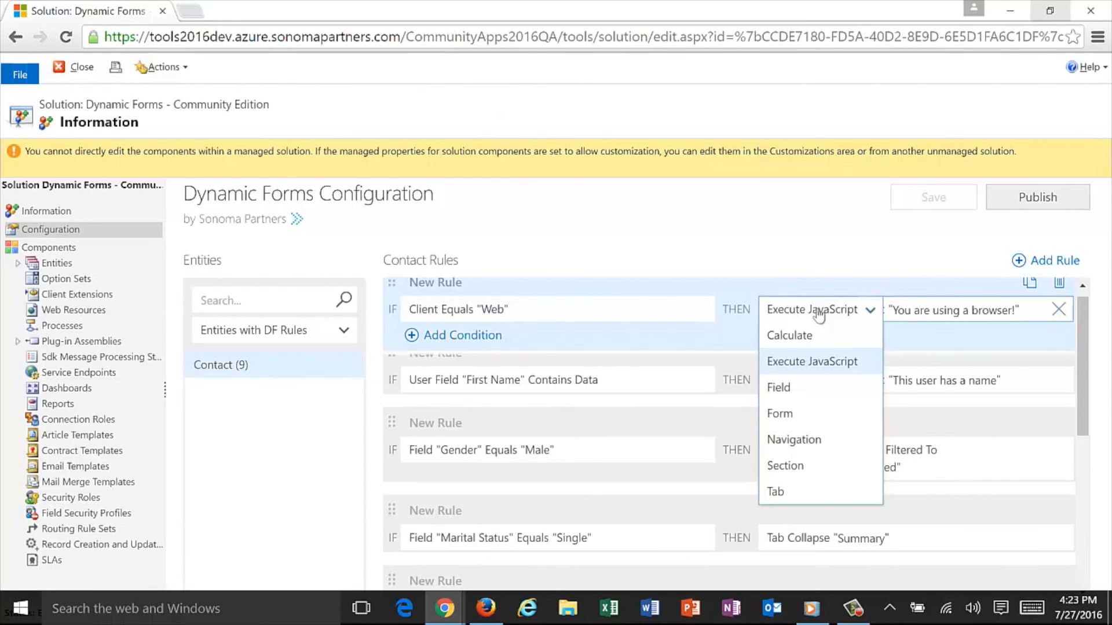
mouse_move(819, 397)
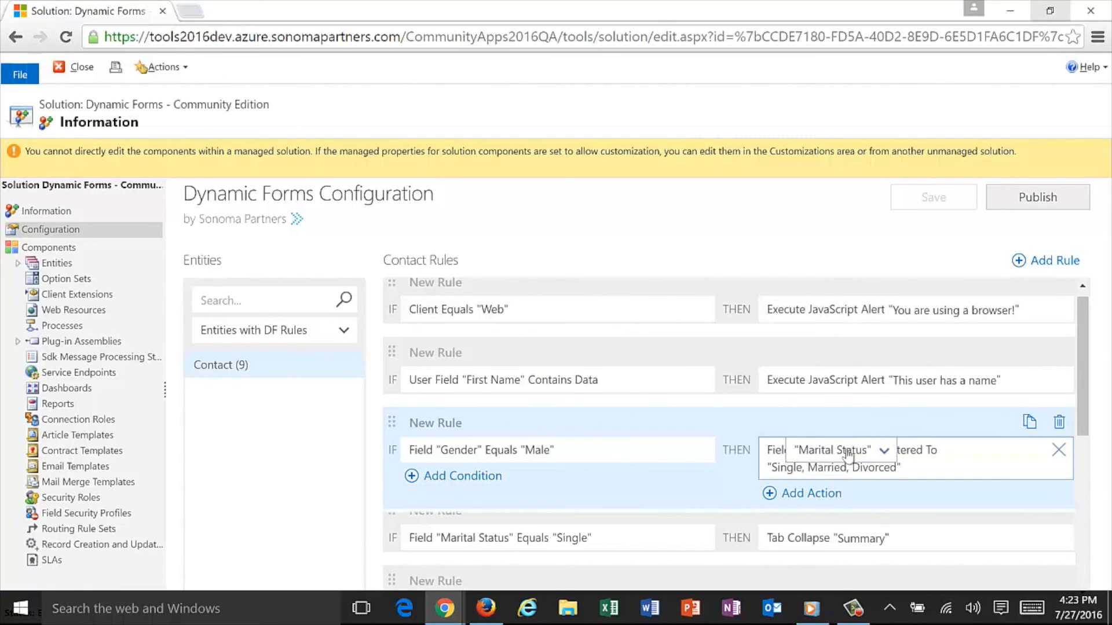
Step: Review the Marital Status action's operators on the Gender rule, keeping Is Filtered To
click(883, 449)
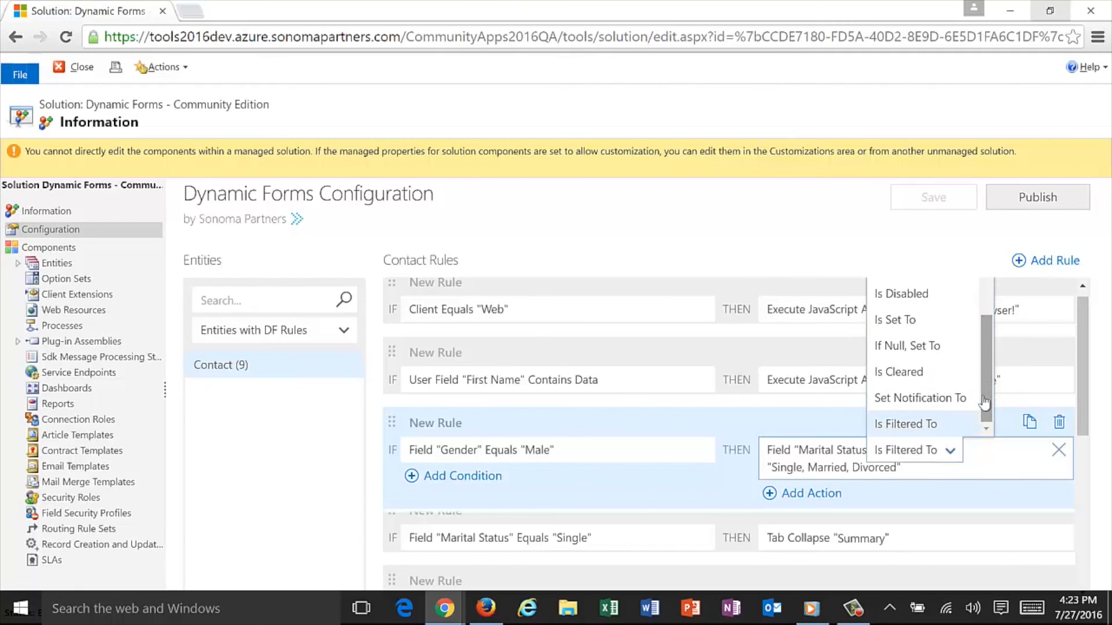
click(812, 309)
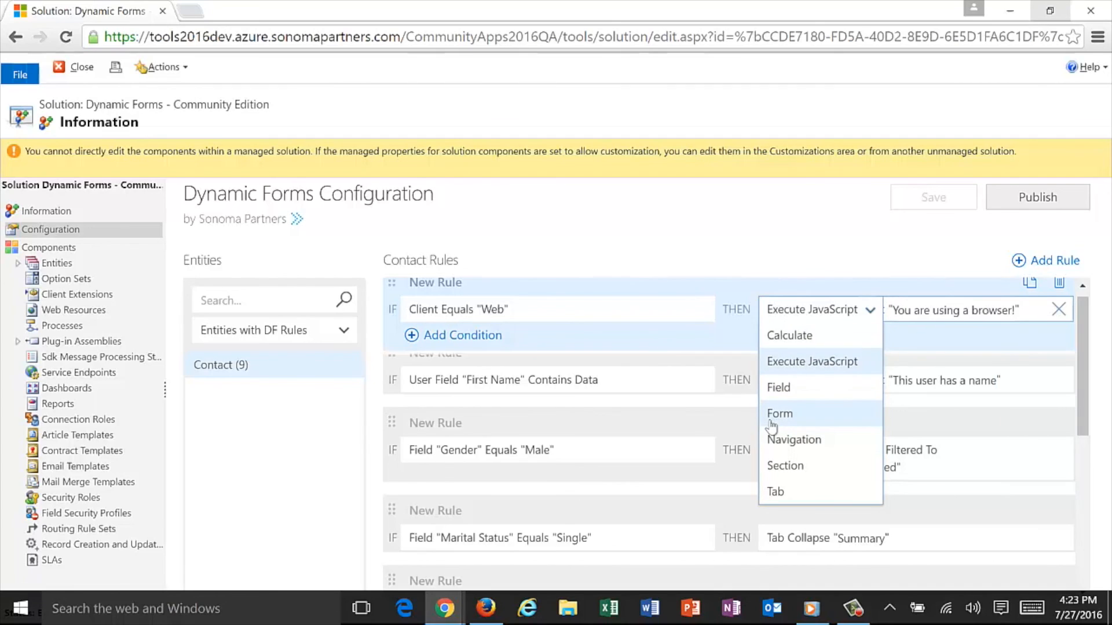
mouse_move(789, 447)
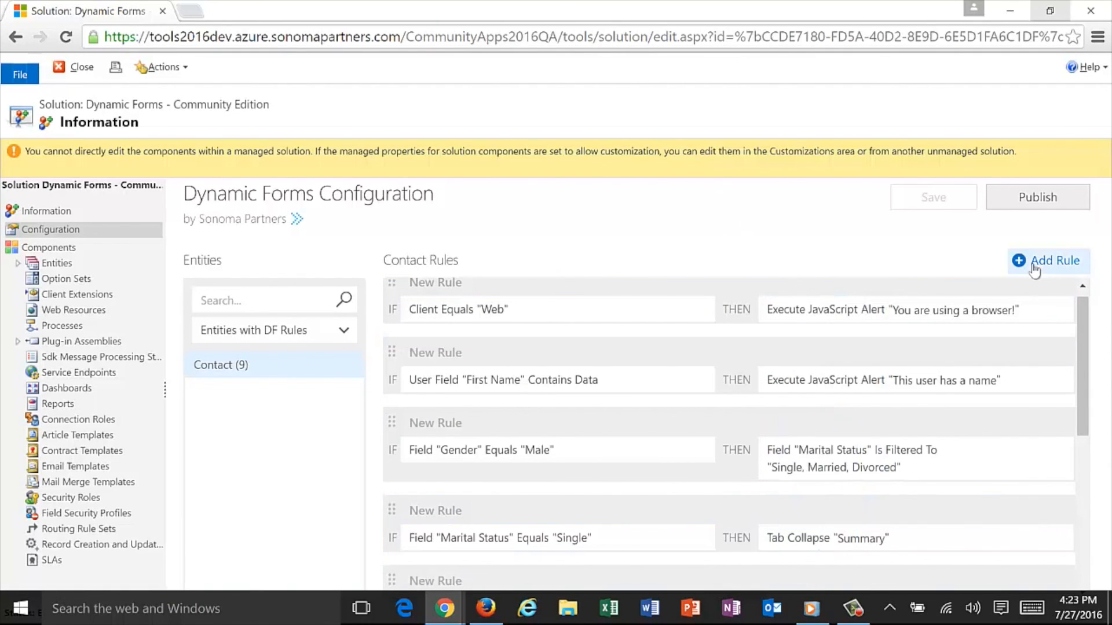
Step: Add a new empty tenth Contact rule and save it
click(1054, 260)
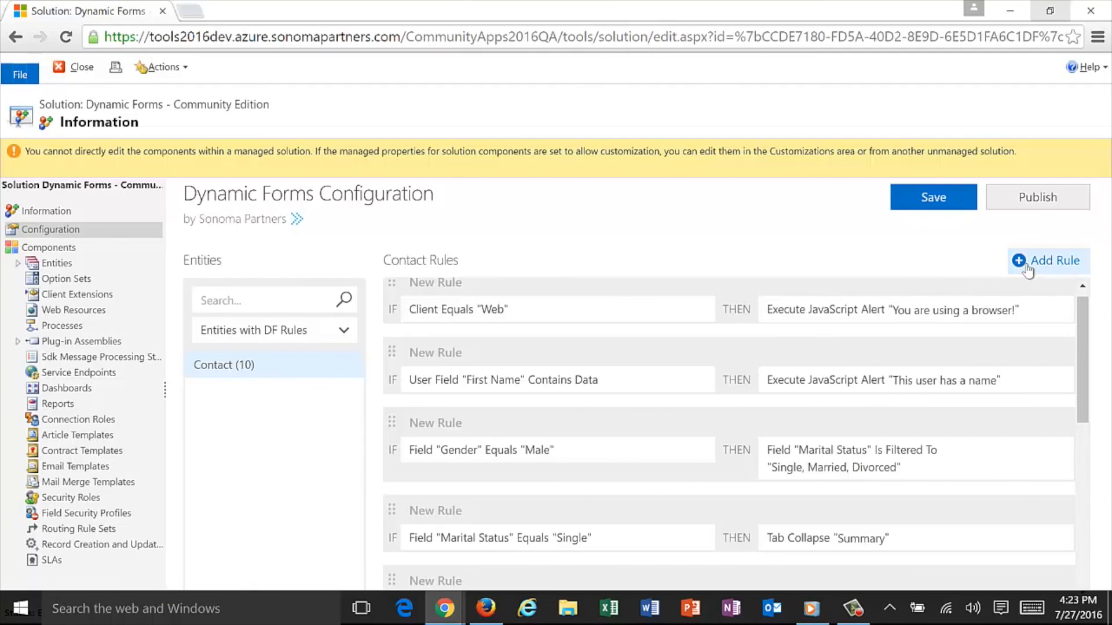
scroll(down, 3)
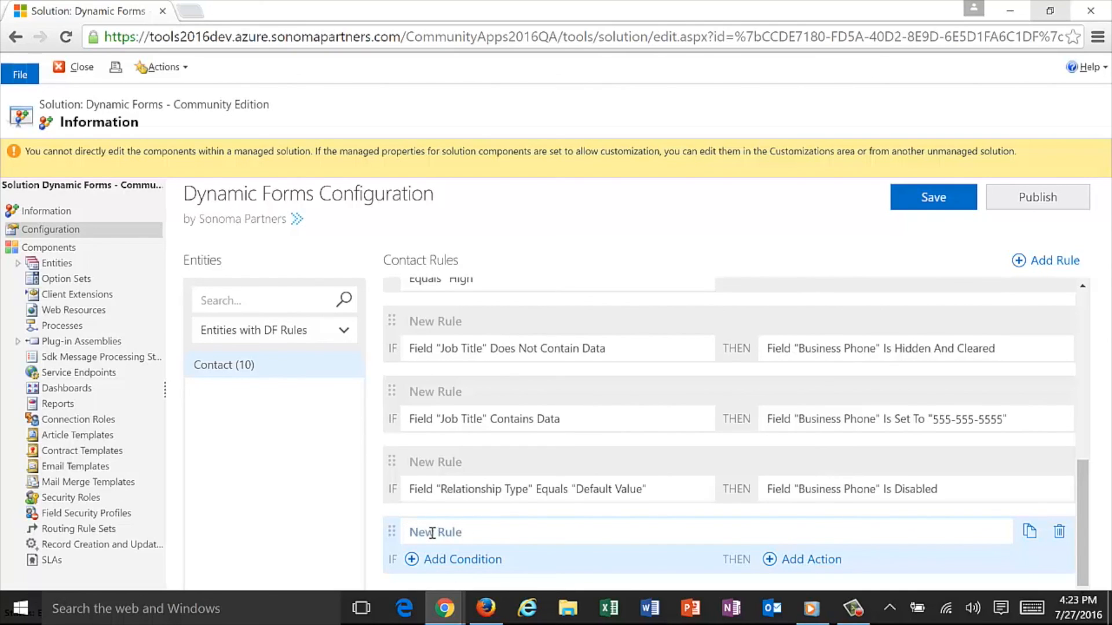
mouse_move(512, 370)
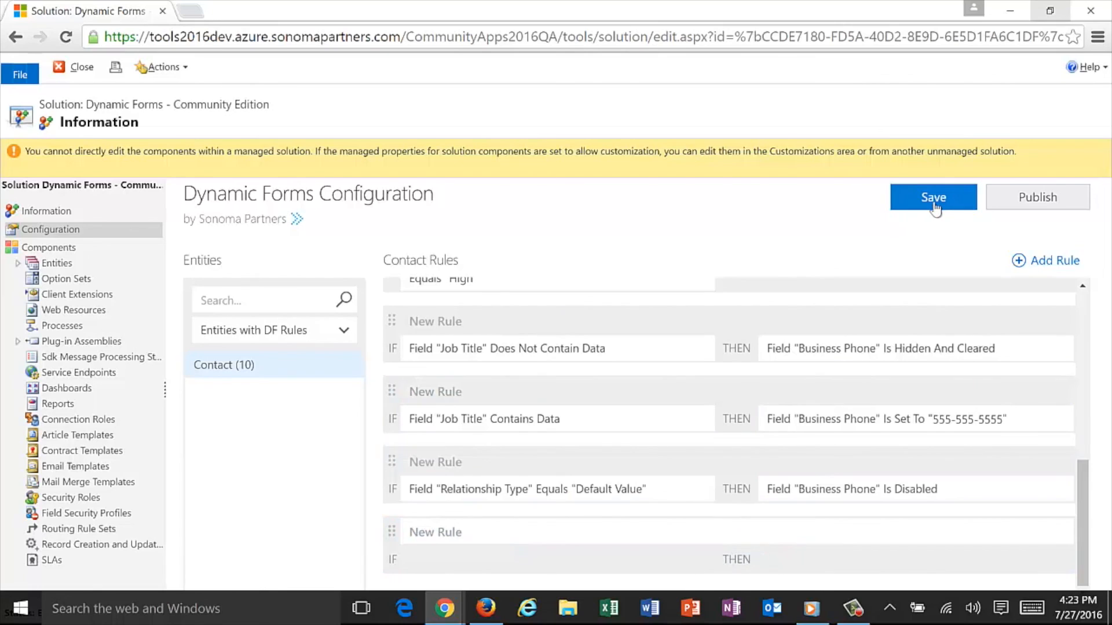
click(1037, 197)
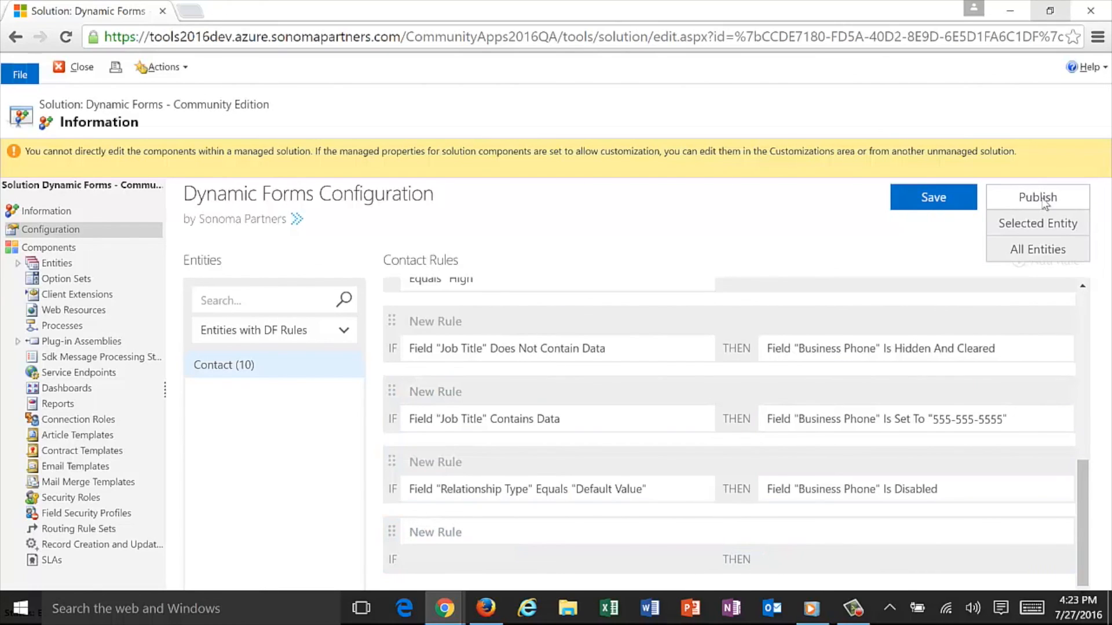